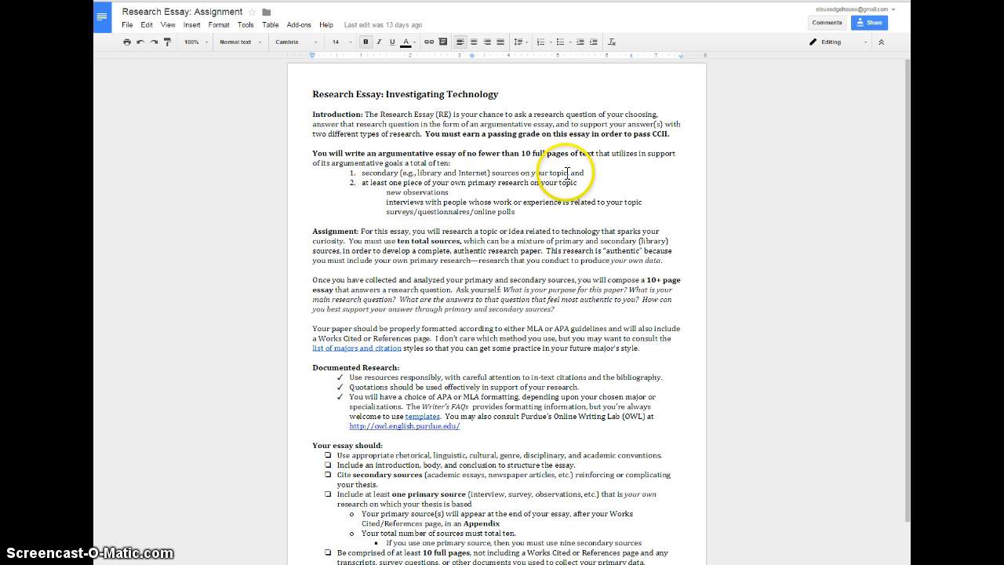
Step: Point out the line about secondary sources in the Week 7 document and read further down
drag(339, 172, 567, 173)
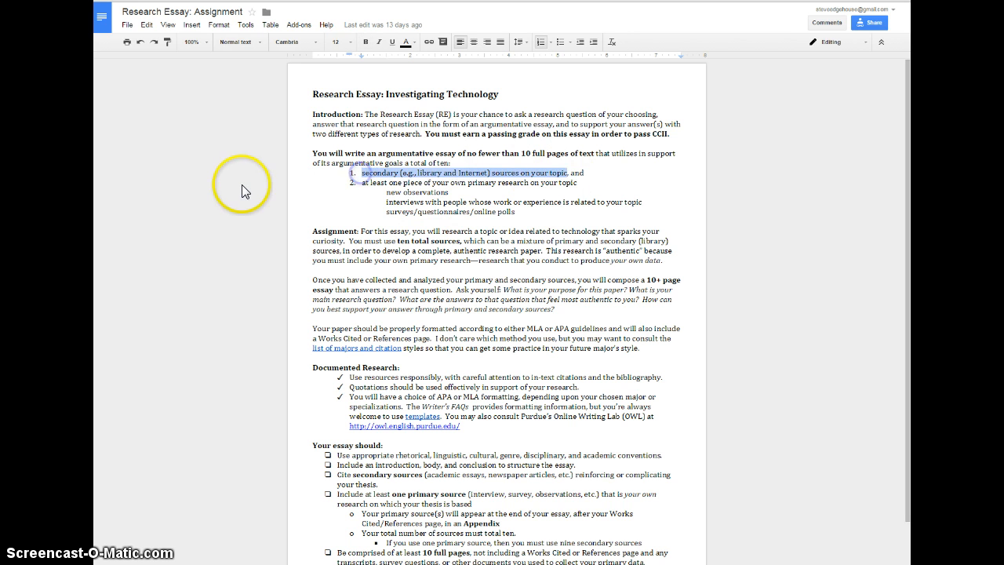
click(364, 182)
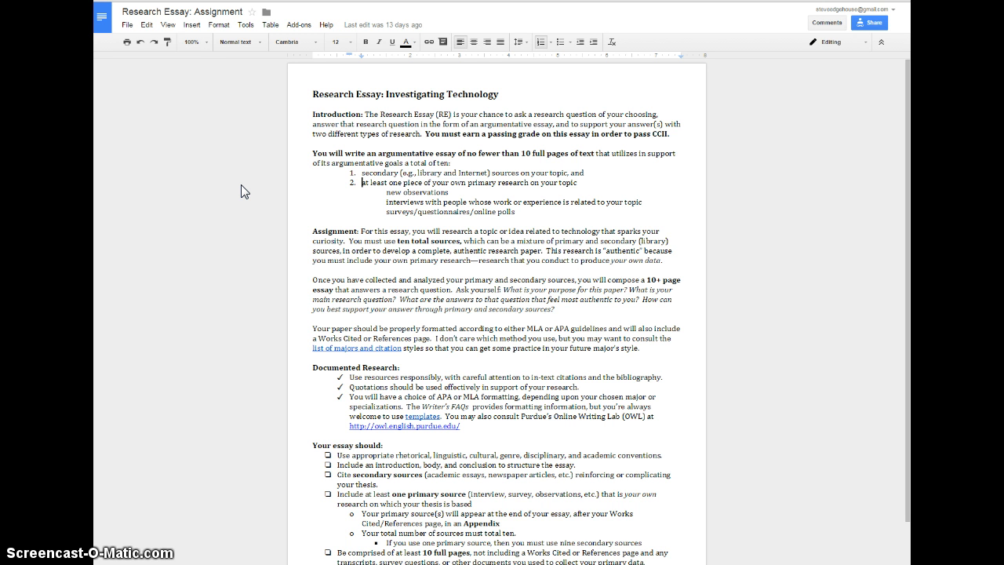
double_click(510, 182)
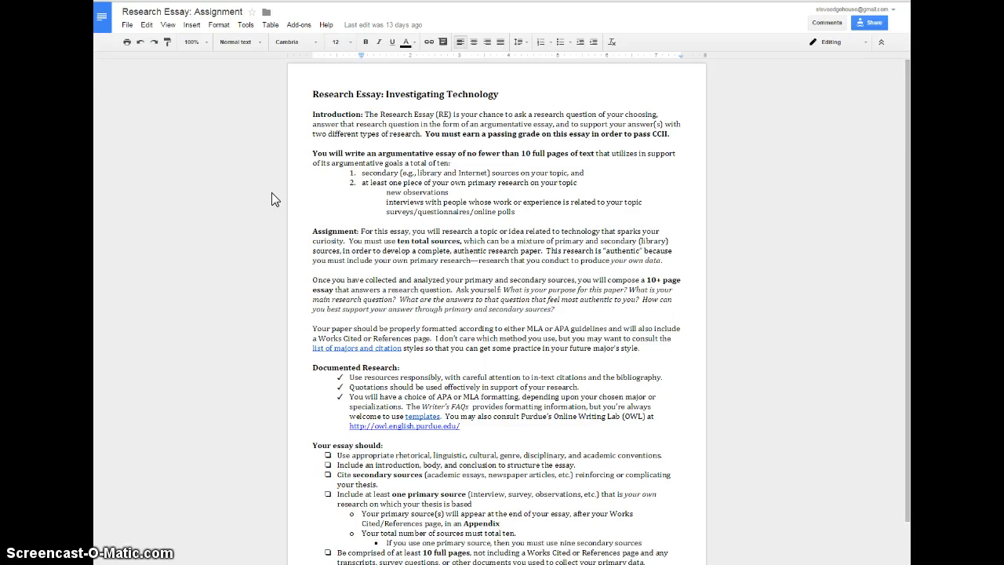
scroll(down, 3)
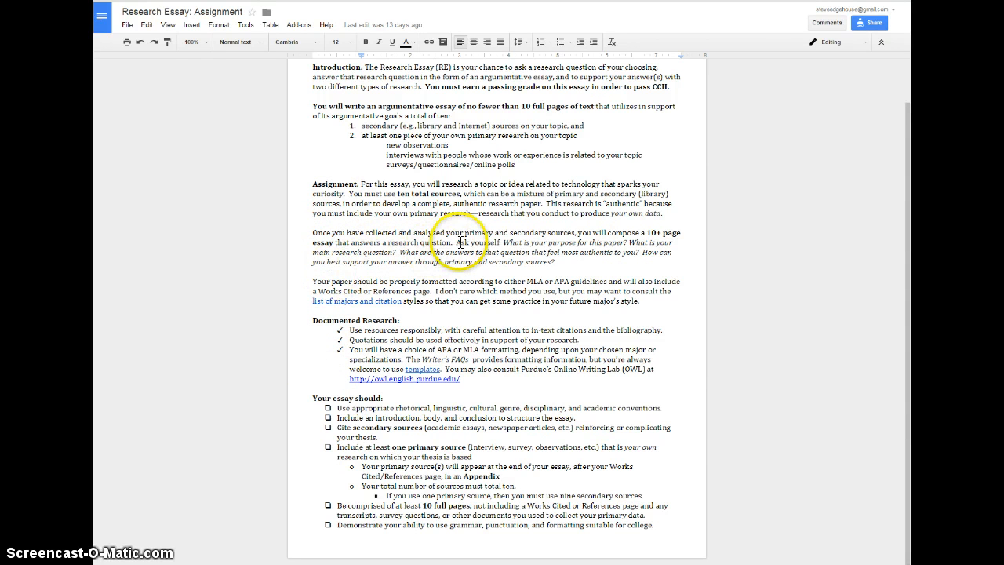
Step: Point out the research-purpose questions and essay requirements checklist, then add the shared folder to my Drive
drag(483, 241, 384, 252)
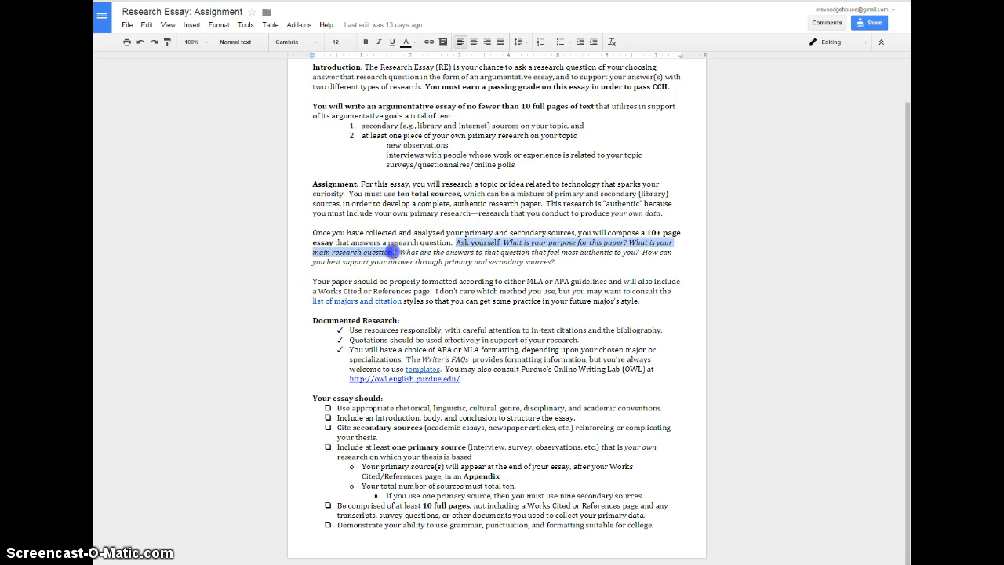
click(392, 251)
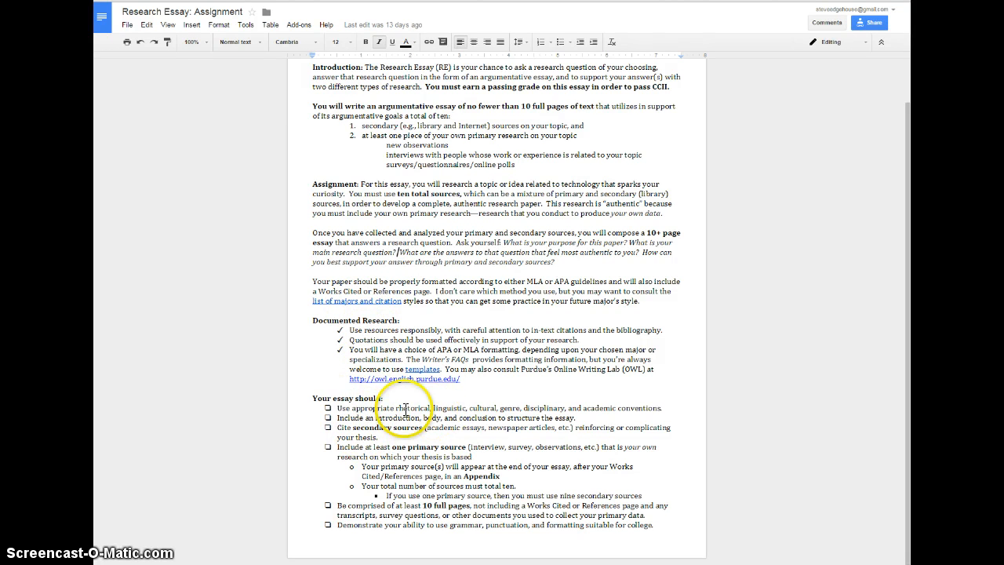
drag(405, 408, 574, 417)
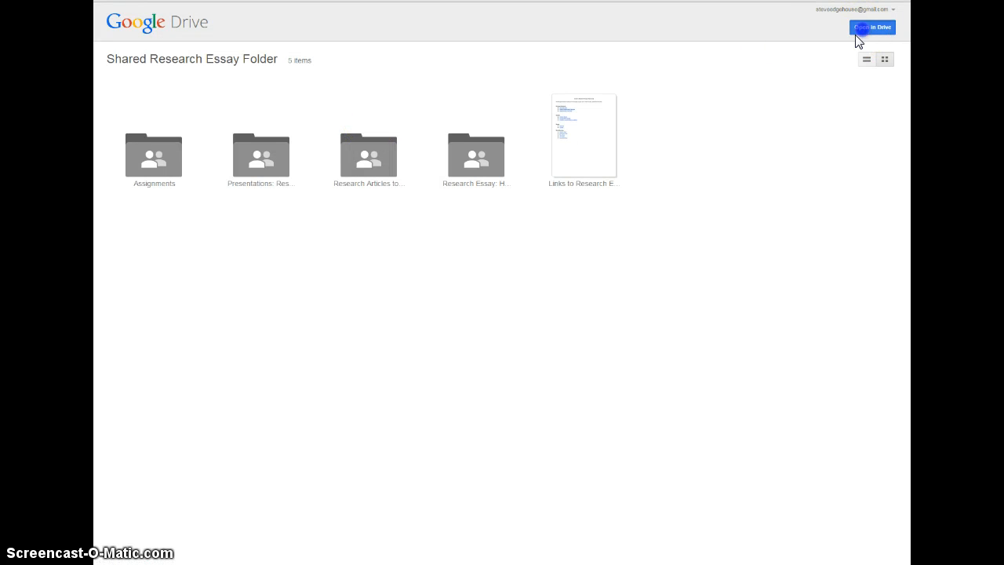
click(872, 28)
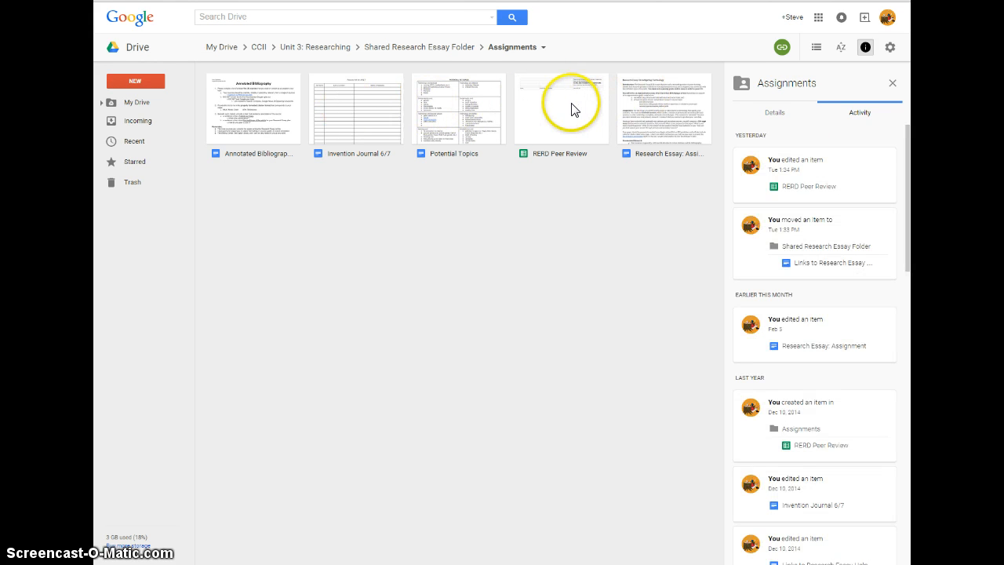
mouse_move(298, 16)
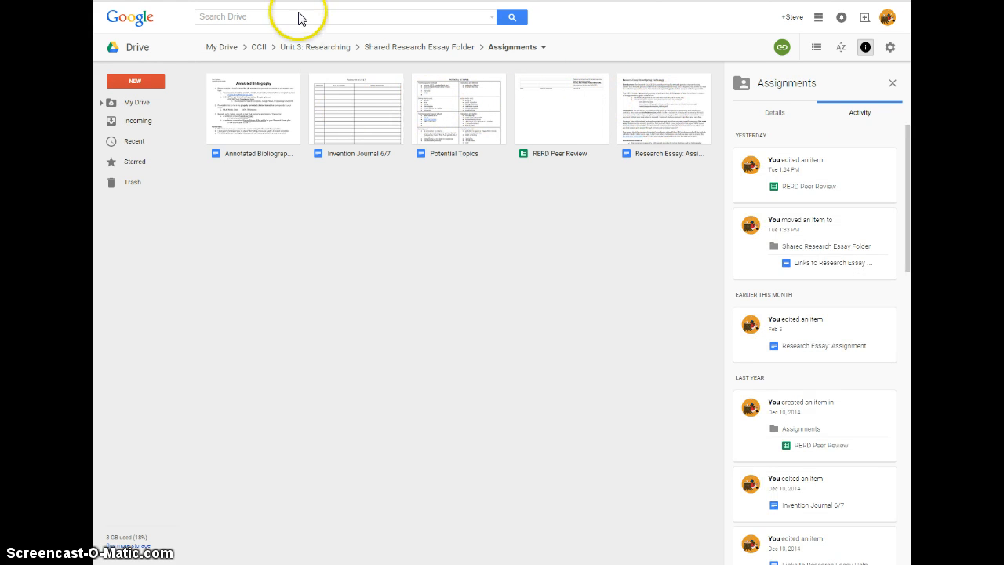
Step: Look inside the Presentations: Research Design folder and return to the Shared Research Essay Folder
click(419, 47)
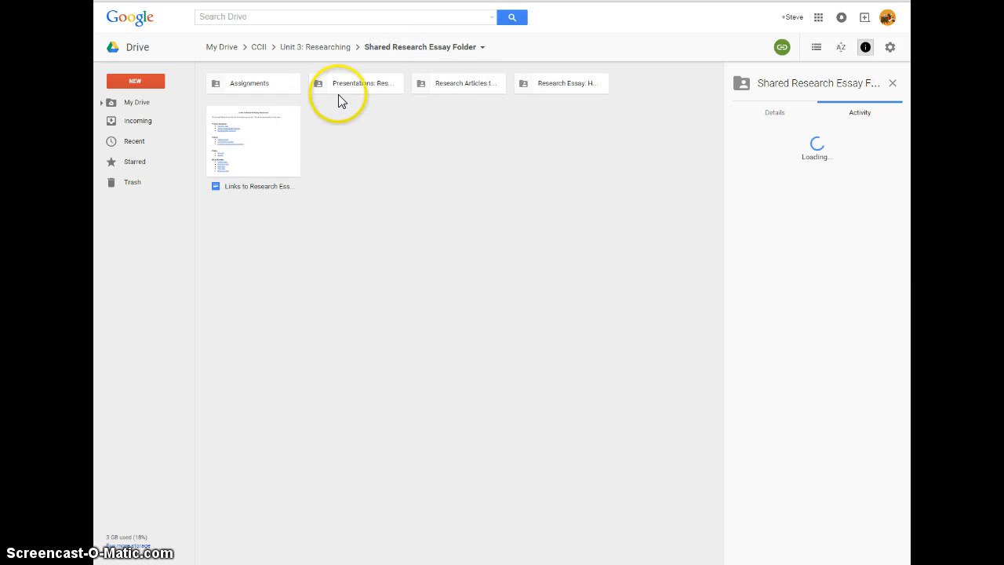
double_click(355, 81)
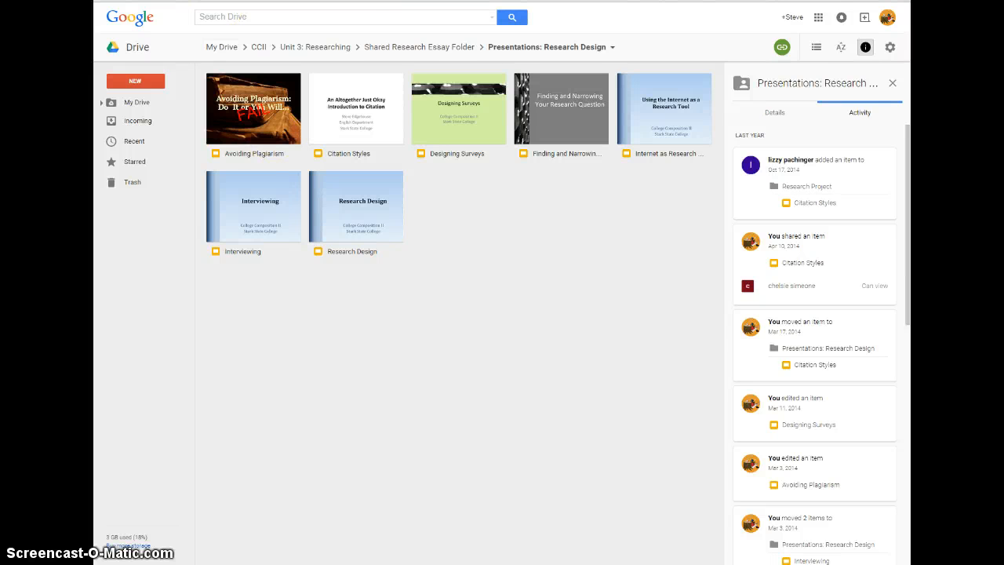
mouse_move(395, 52)
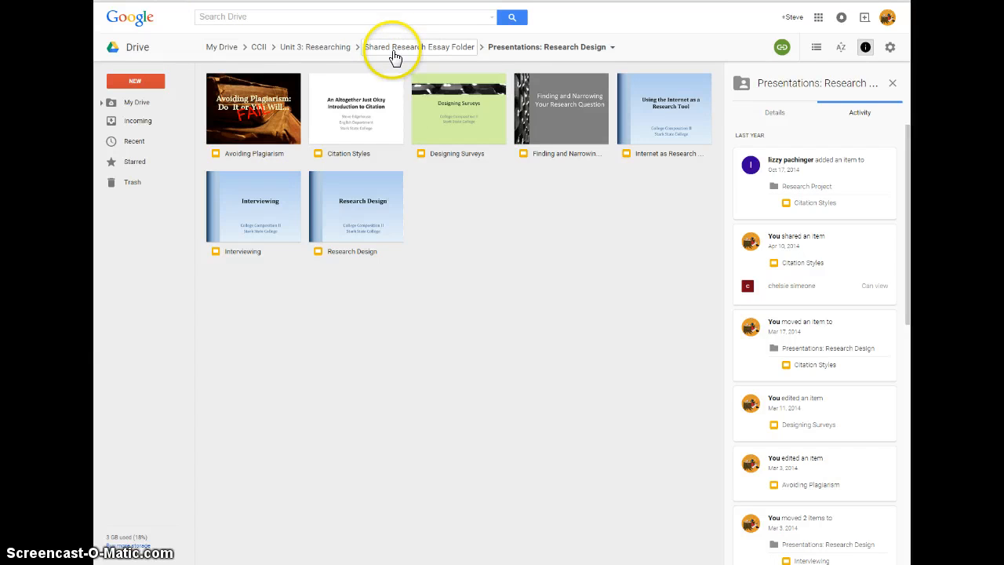
click(421, 48)
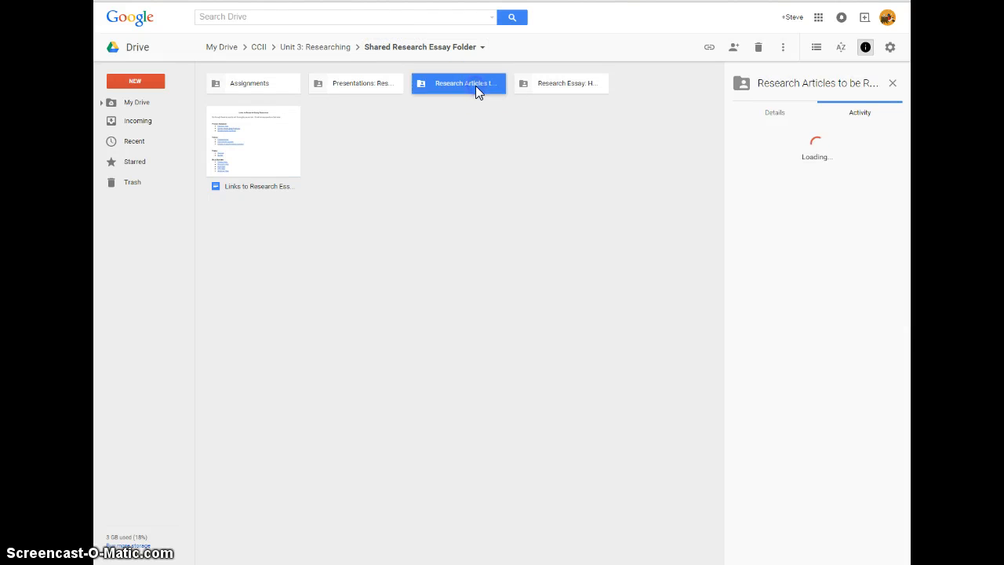
Step: Open the Research Articles to be Read folder and preview the Context-Aware Access Control PDF
double_click(458, 83)
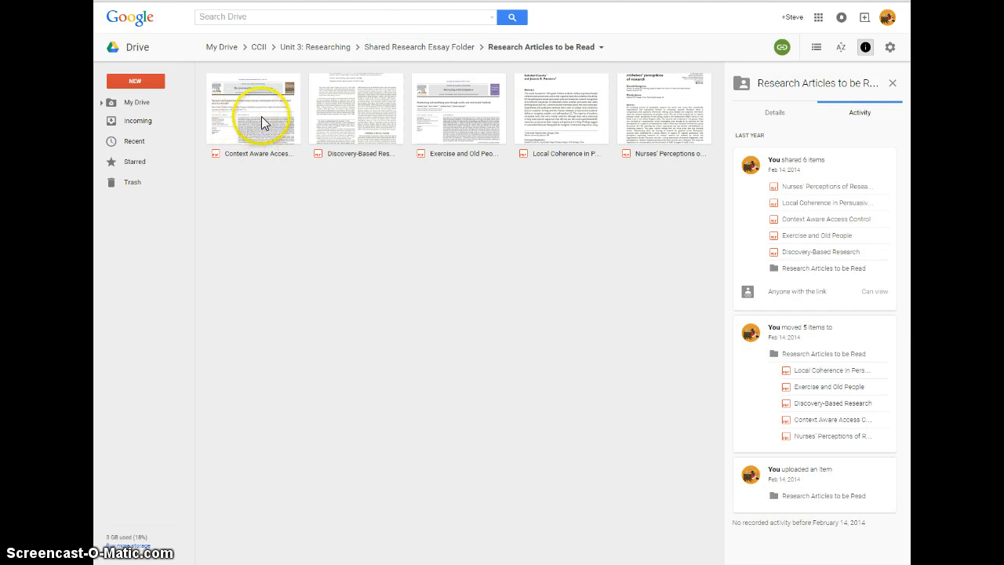
double_click(252, 106)
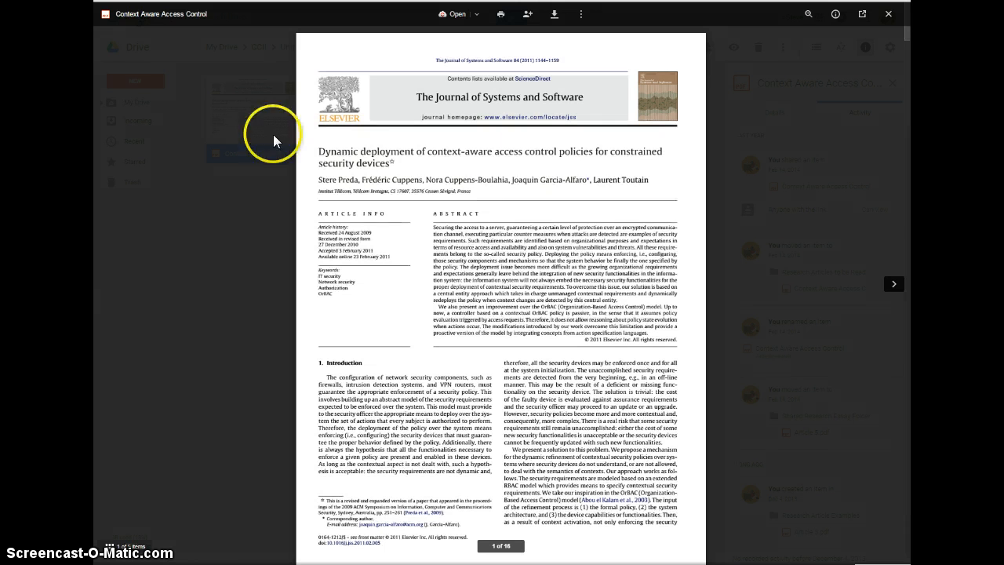
mouse_move(516, 154)
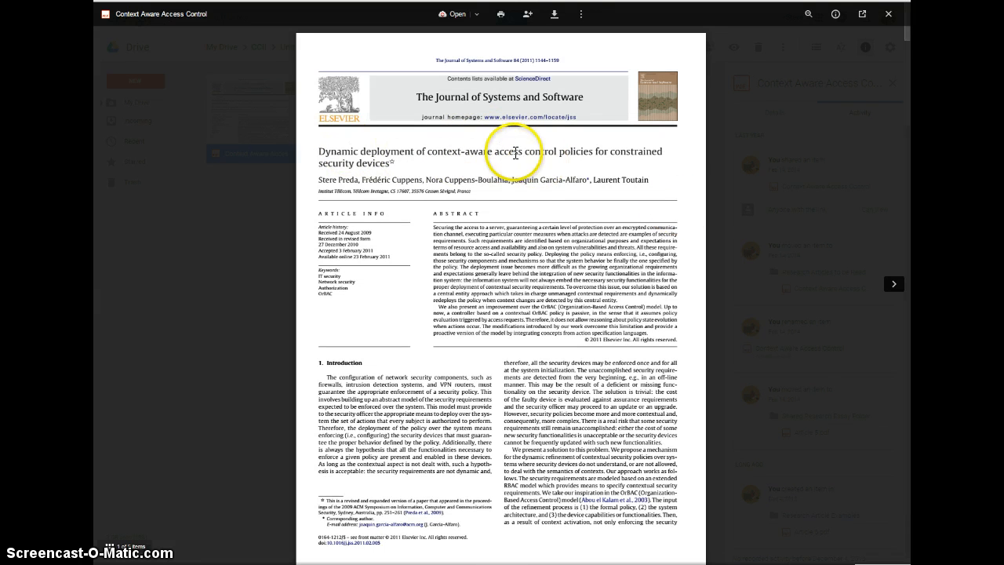
mouse_move(509, 141)
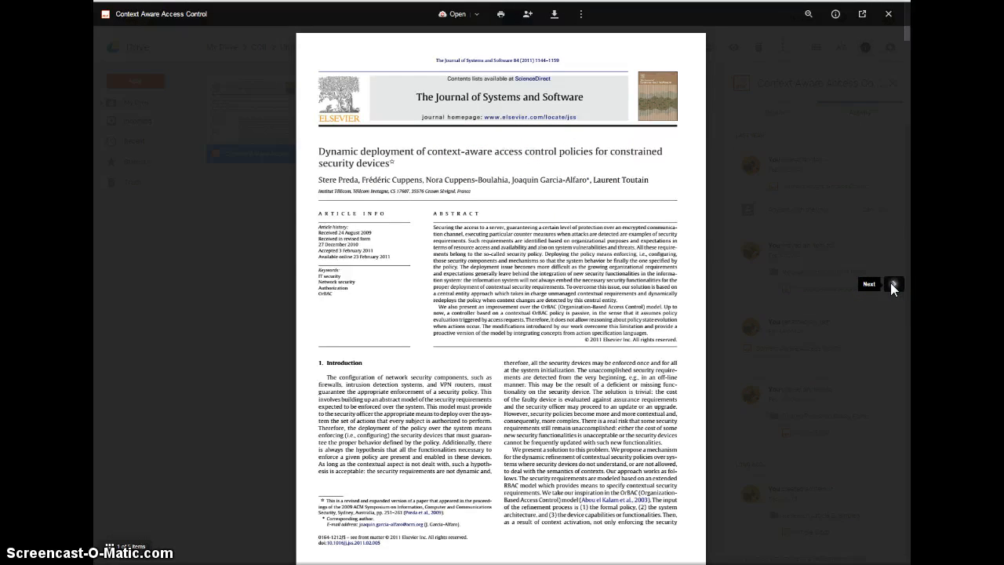
Step: Advance the preview to the Discovery-Based Research article, then close it back to the articles folder
click(894, 284)
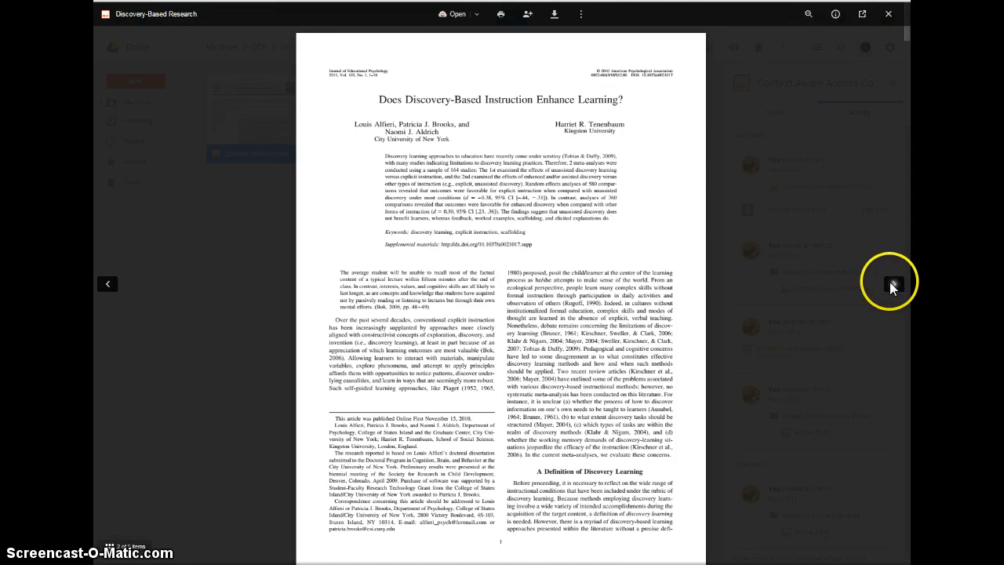
click(891, 284)
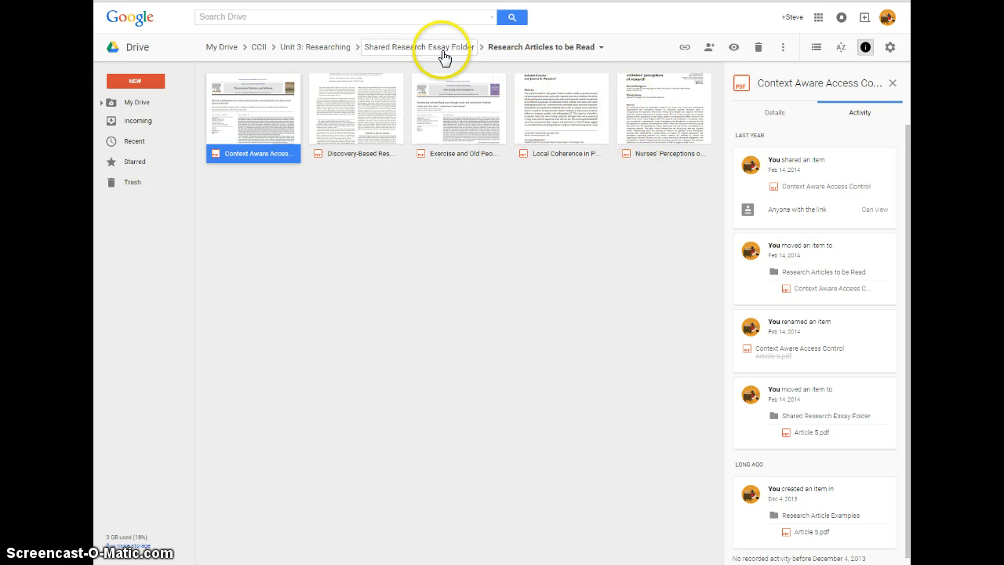
Step: Open the Research Essay: Help/Examples folder from the Shared Research Essay Folder
click(419, 47)
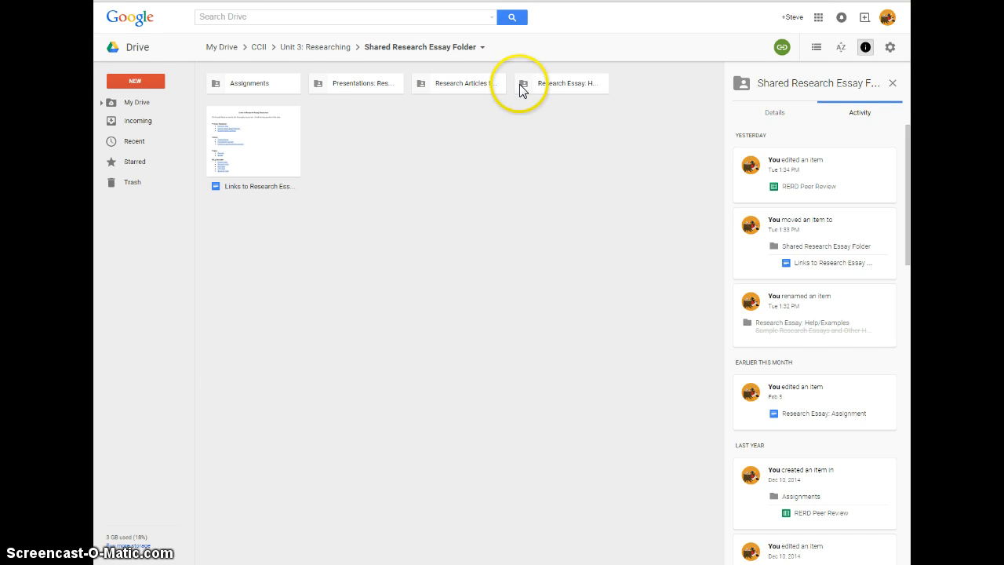
click(564, 83)
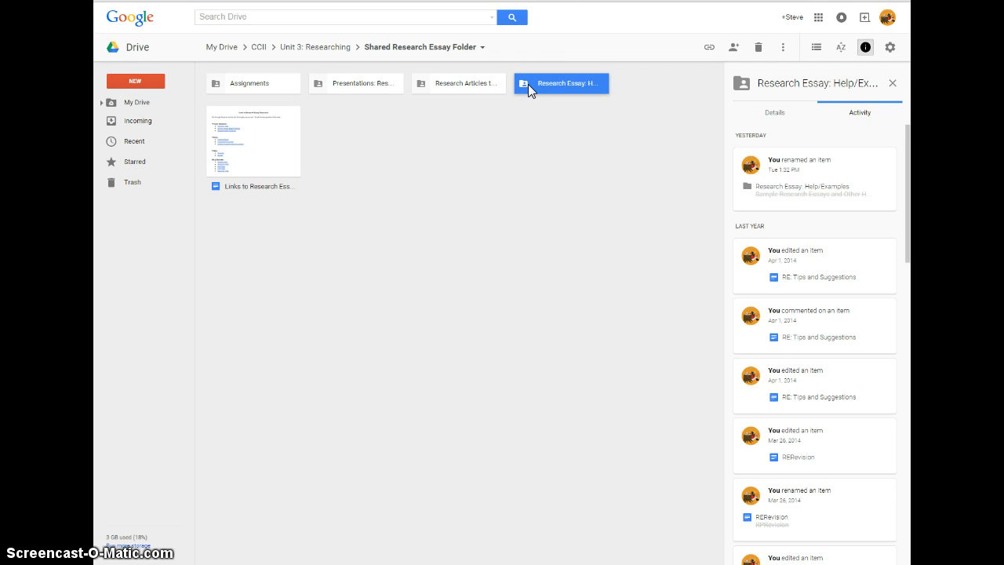
double_click(561, 83)
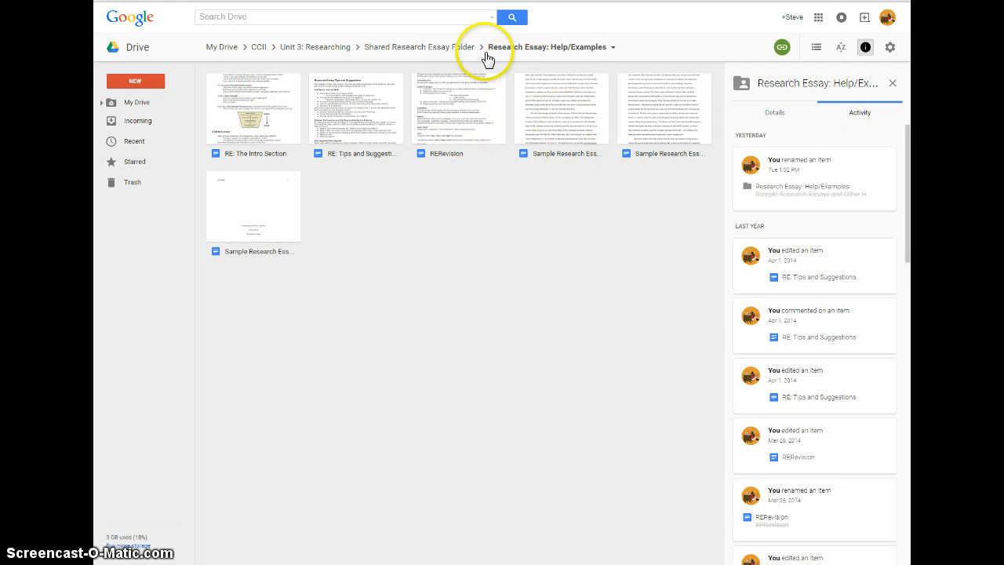
click(406, 47)
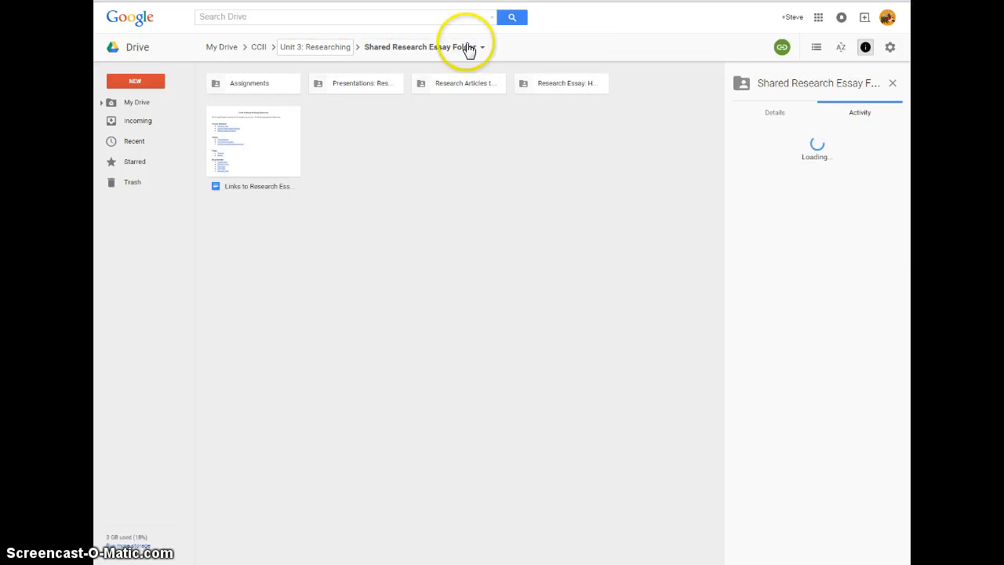
double_click(561, 83)
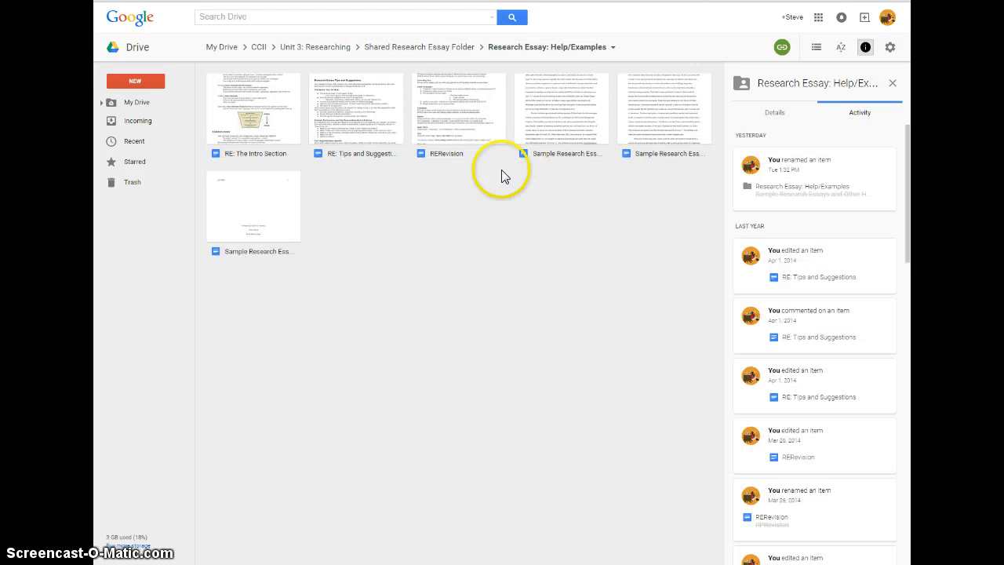
mouse_move(453, 176)
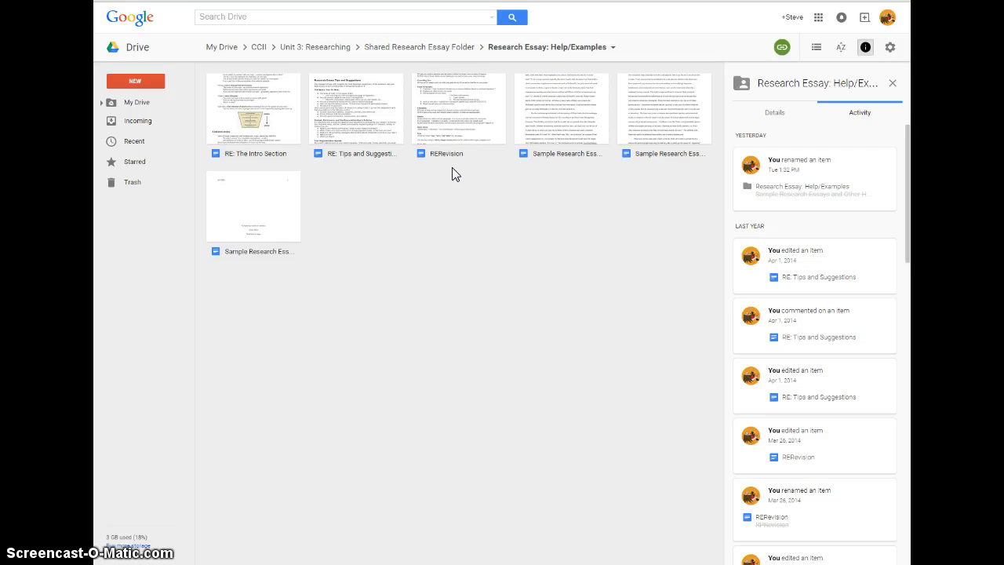
Step: Check the RE: The Intro Section and RE: Tips and Suggestions example files, then leave the examples folder
click(252, 107)
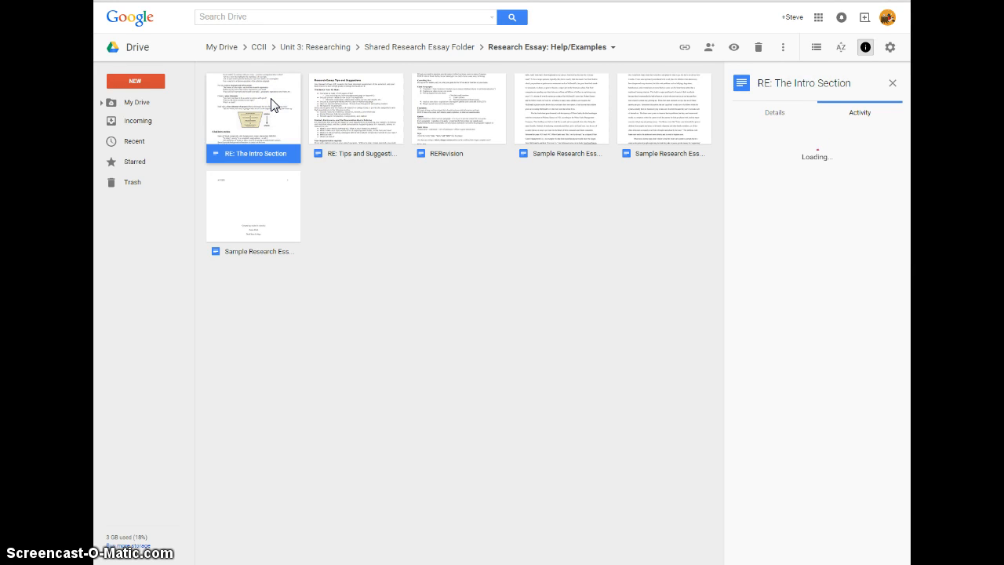
click(355, 107)
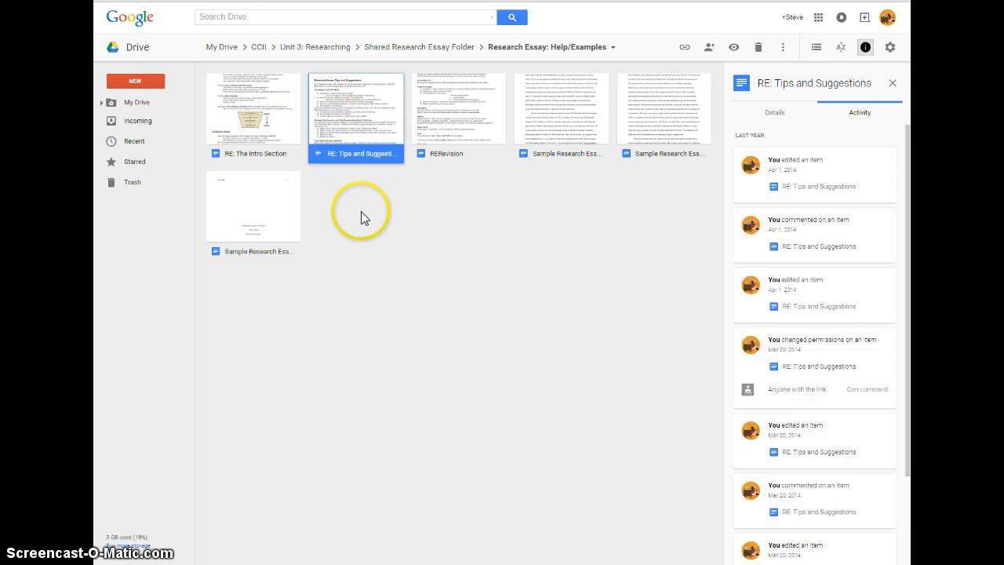
click(664, 107)
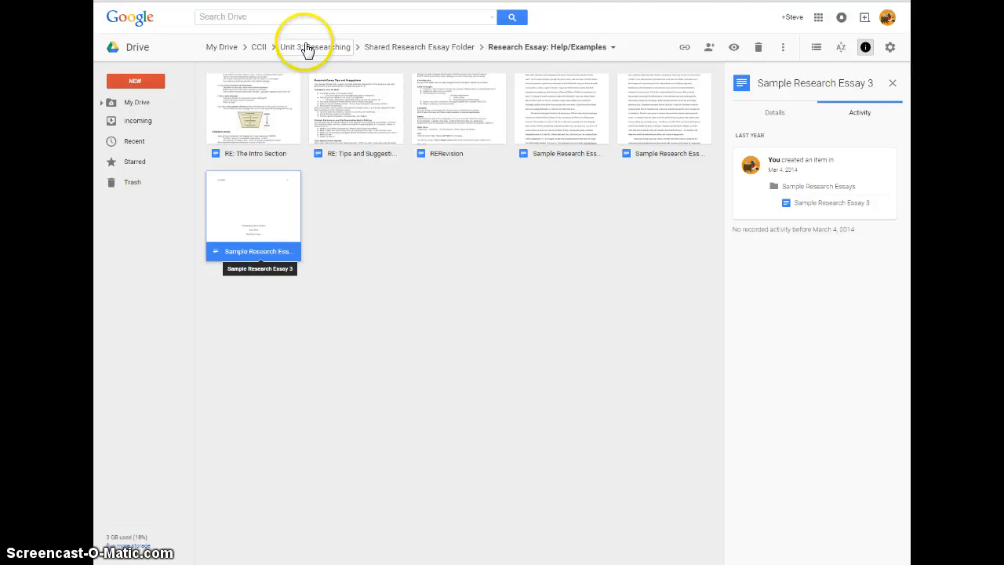
click(306, 47)
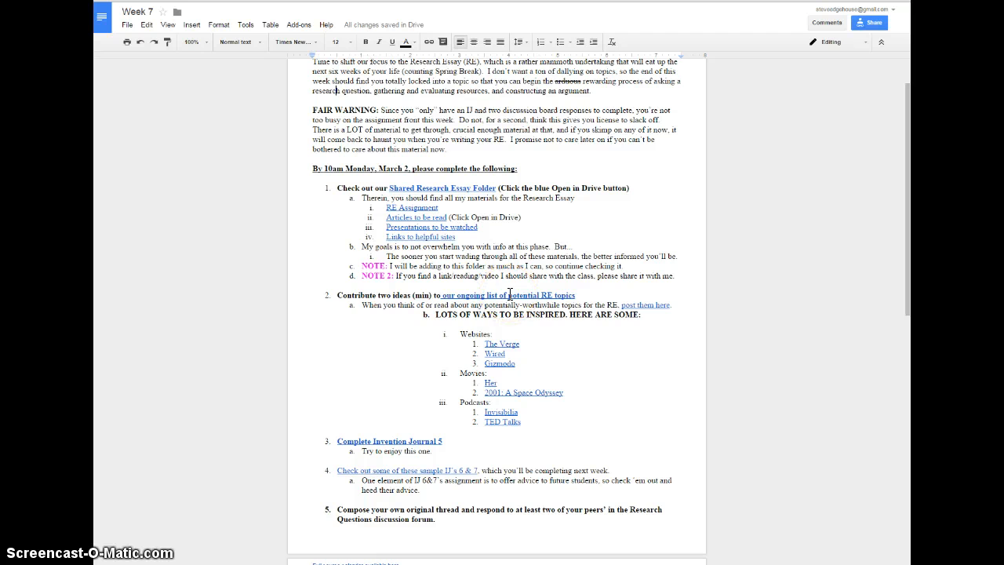
Step: Follow the 'our ongoing list of potential RE topics' link to the Padlet topic wall
click(508, 295)
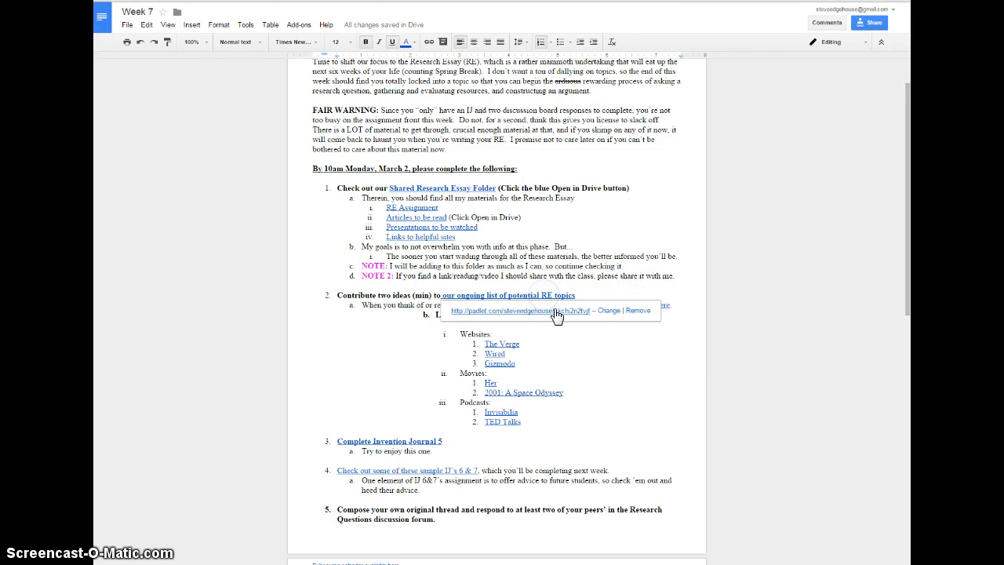
click(518, 311)
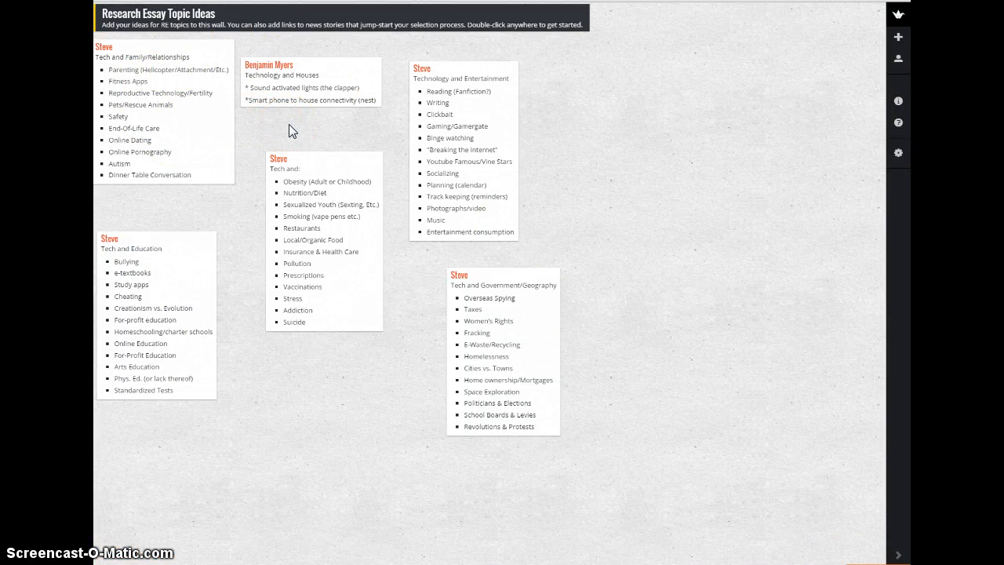
click(144, 86)
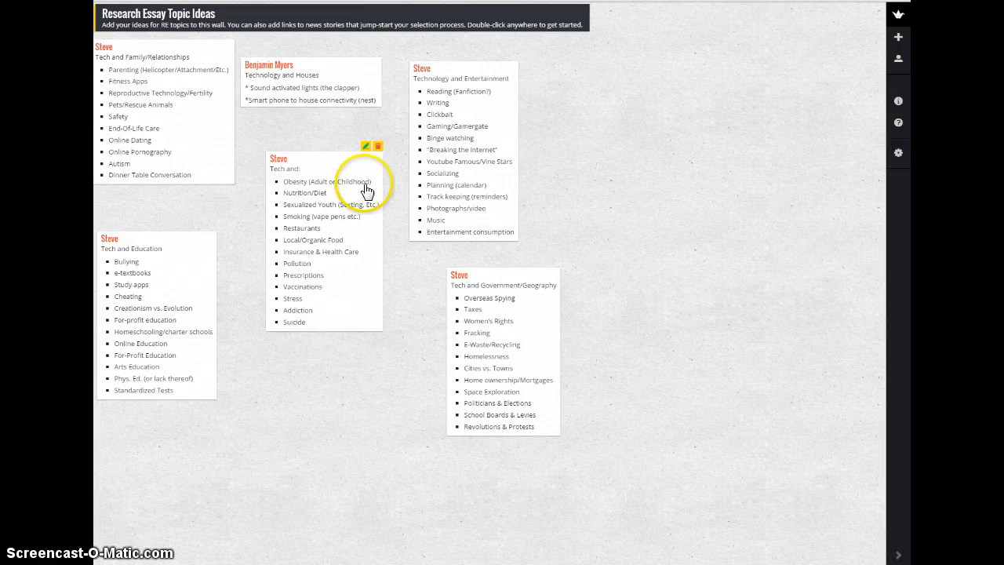
mouse_move(322, 198)
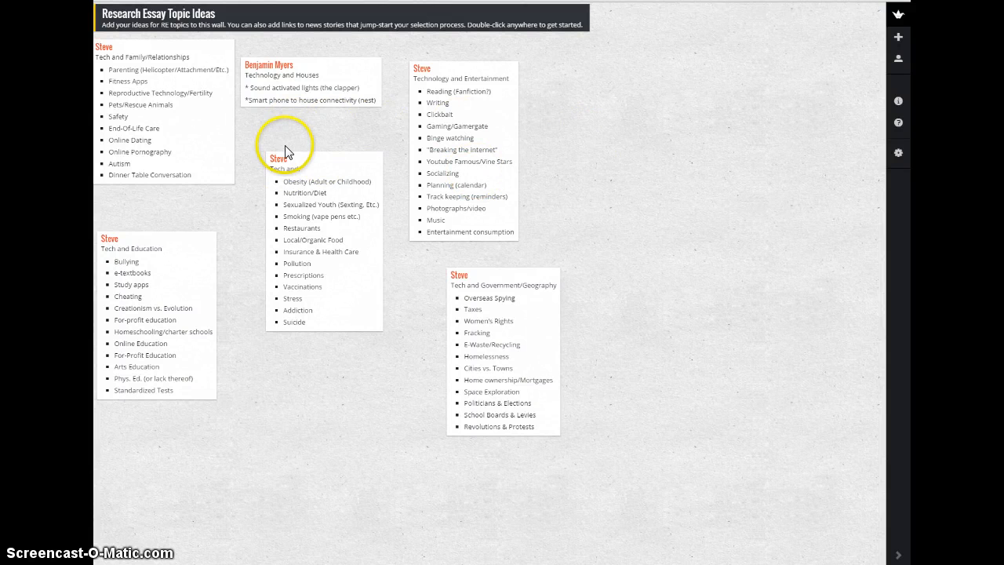
mouse_move(655, 122)
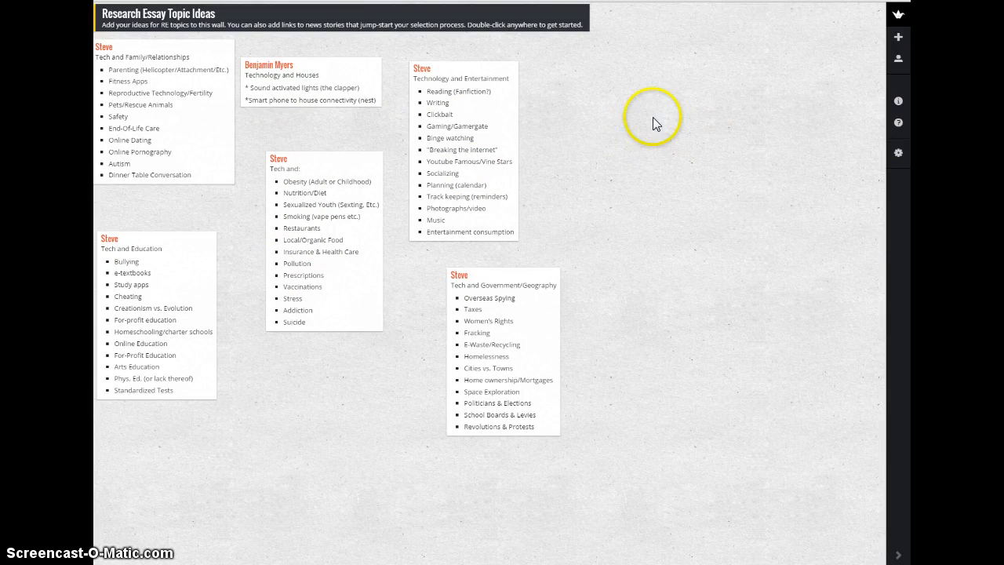
Step: Start a new note on the topic wall named 'St' with body 'Wearable technology'
double_click(657, 124)
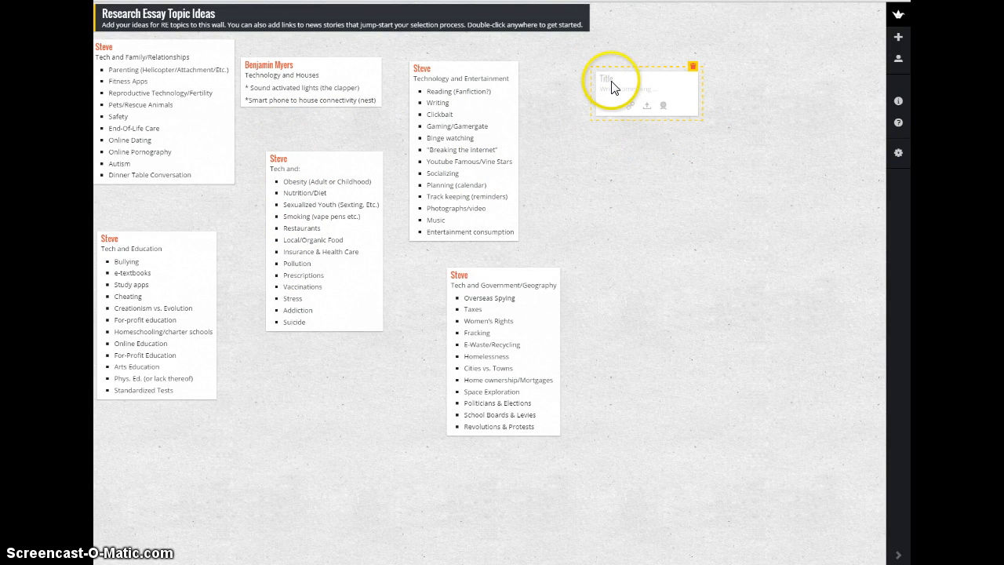
text(St)
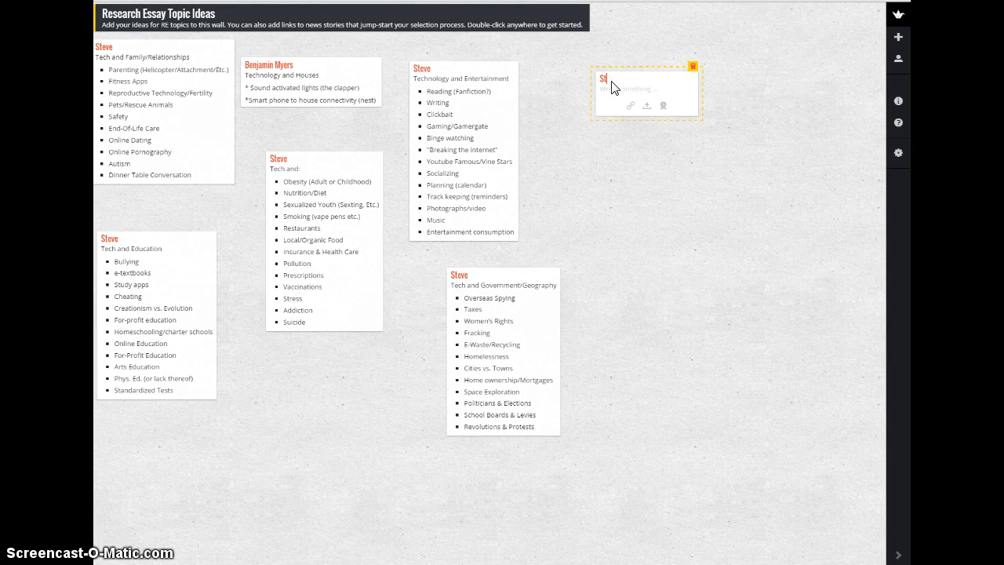
click(646, 87)
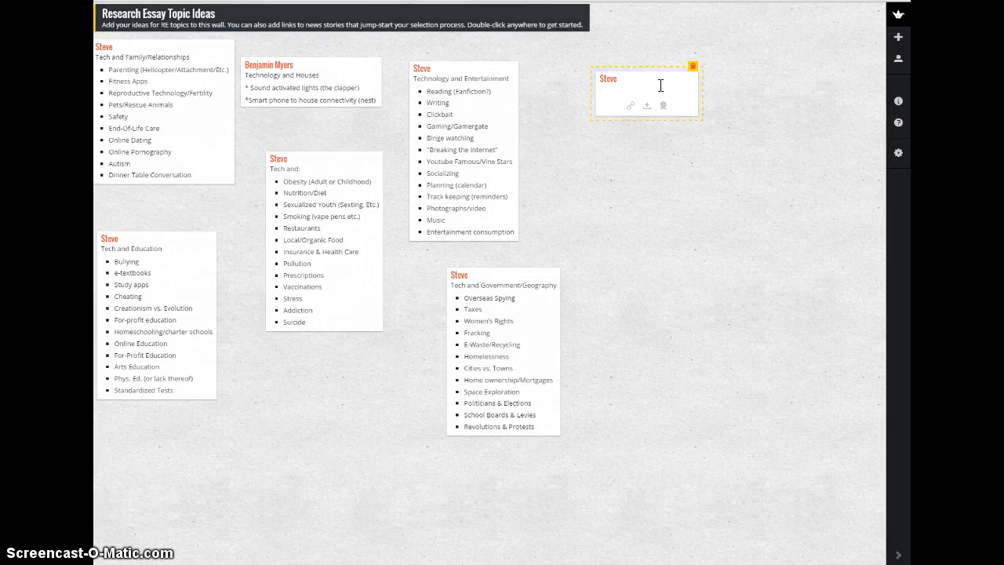
text(Wearable)
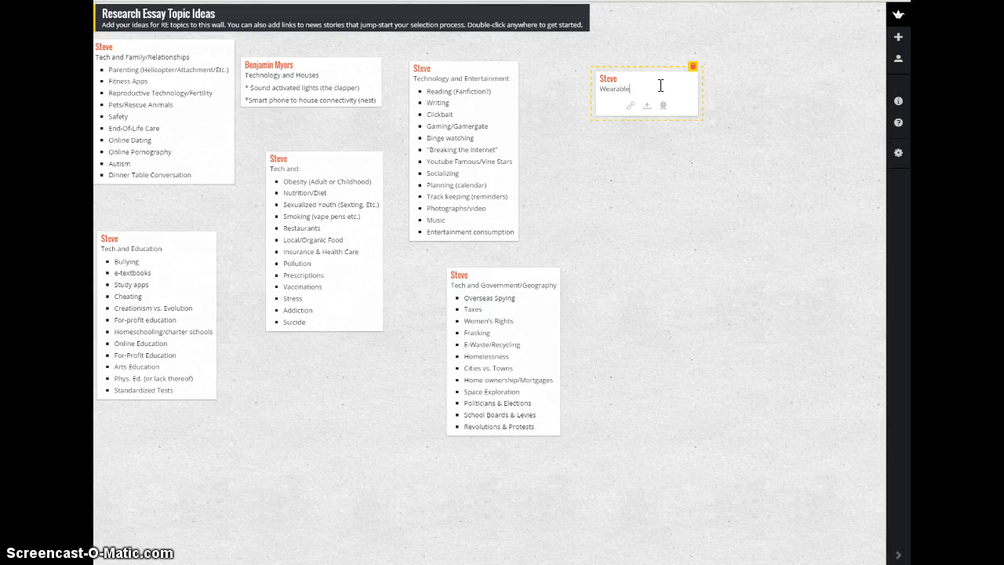
text(technolog)
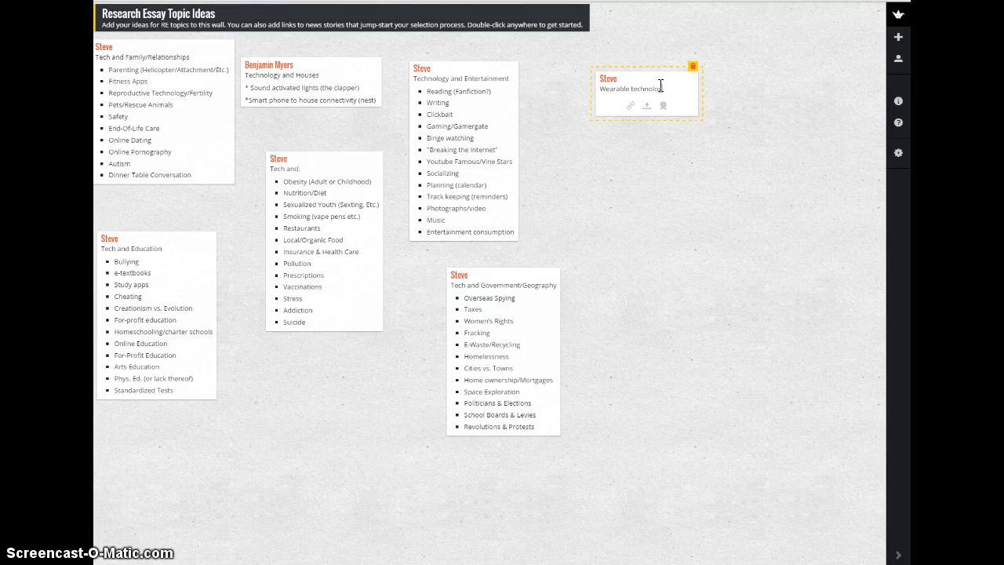
Step: List Google Glass and Apple Watch under Wearable technology in the note
click(643, 102)
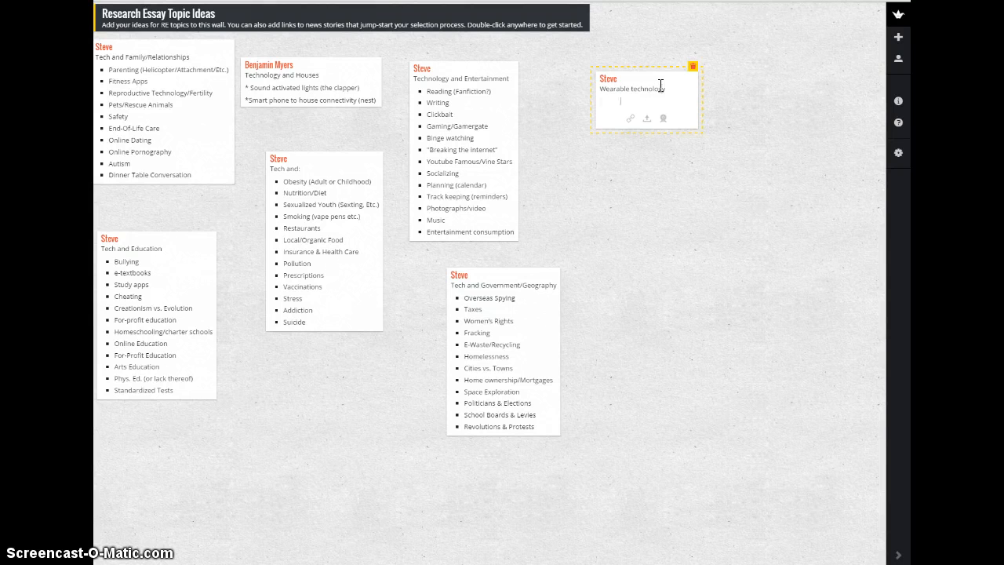
text(Google Glass)
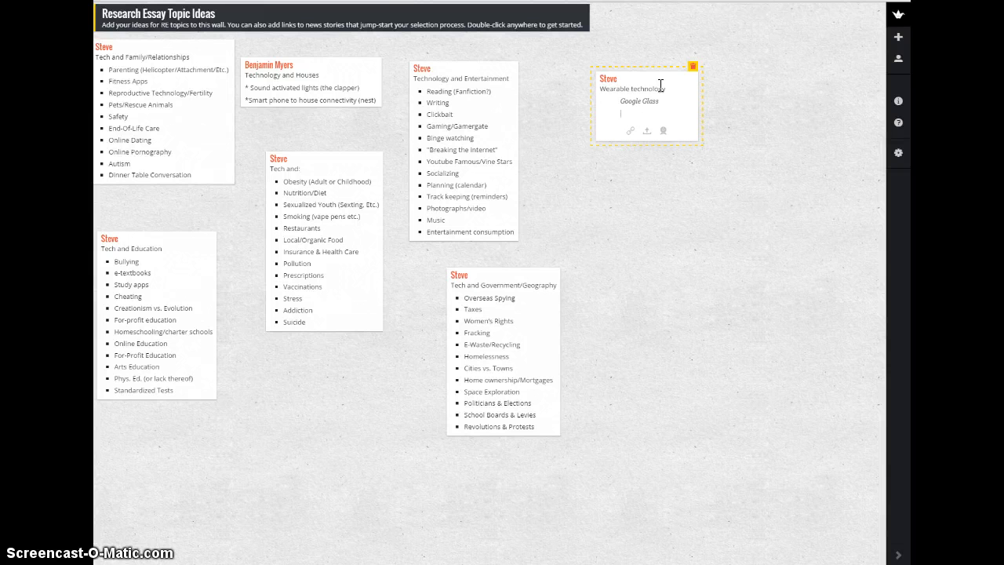
text(Apple Watch)
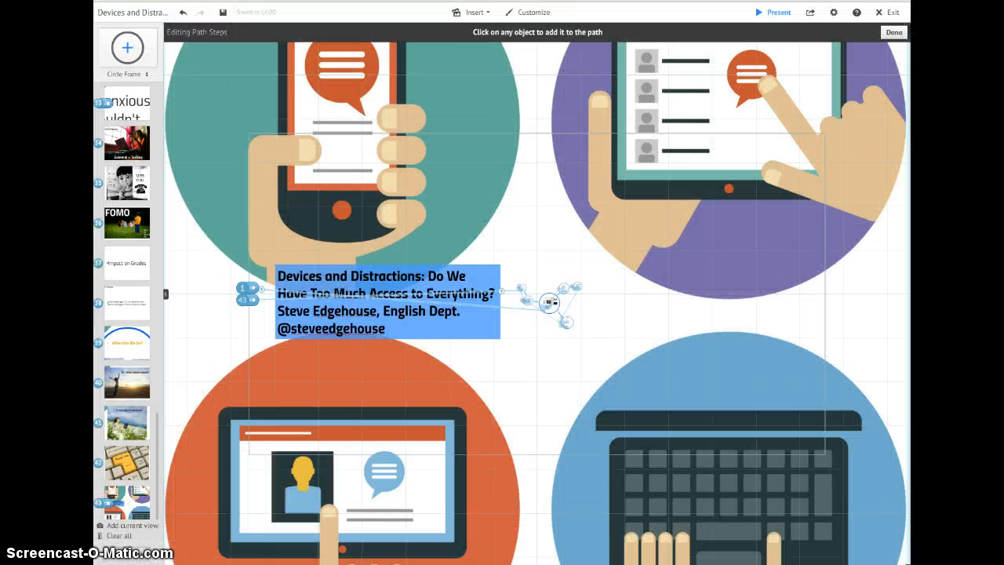
Step: Bring up the smart-glasses reminders frame in the Devices and Distractions presentation
scroll(down, 3)
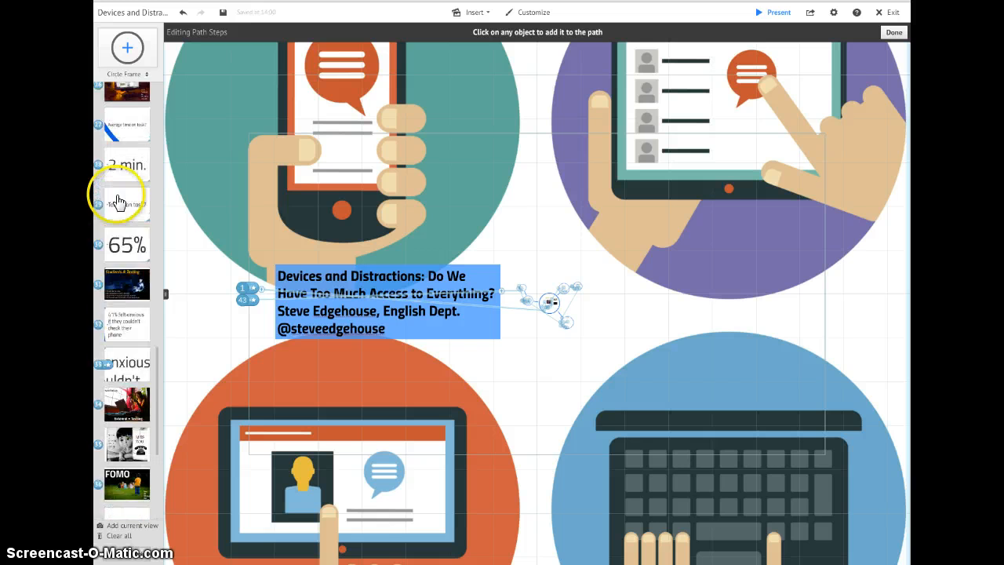
scroll(down, 3)
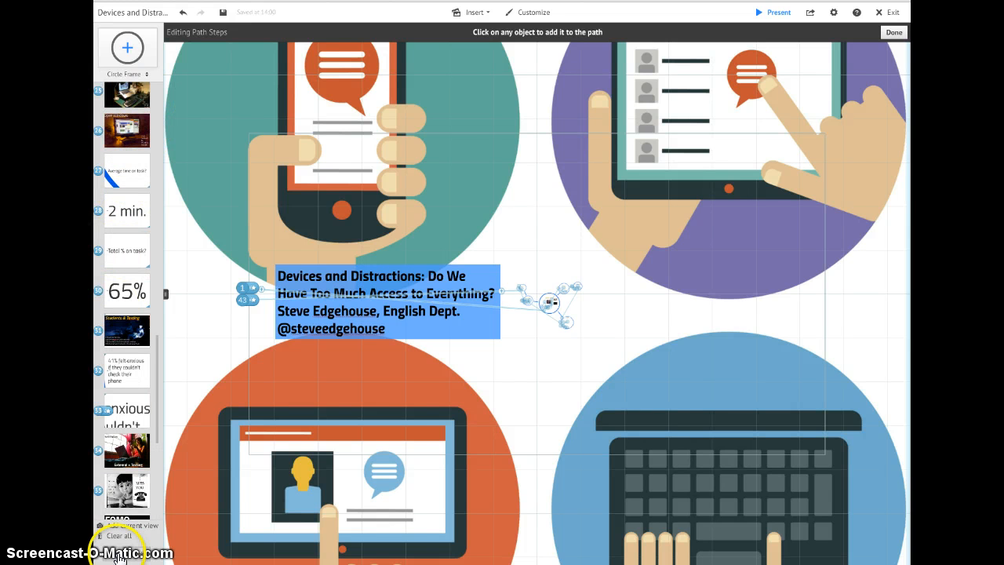
click(471, 13)
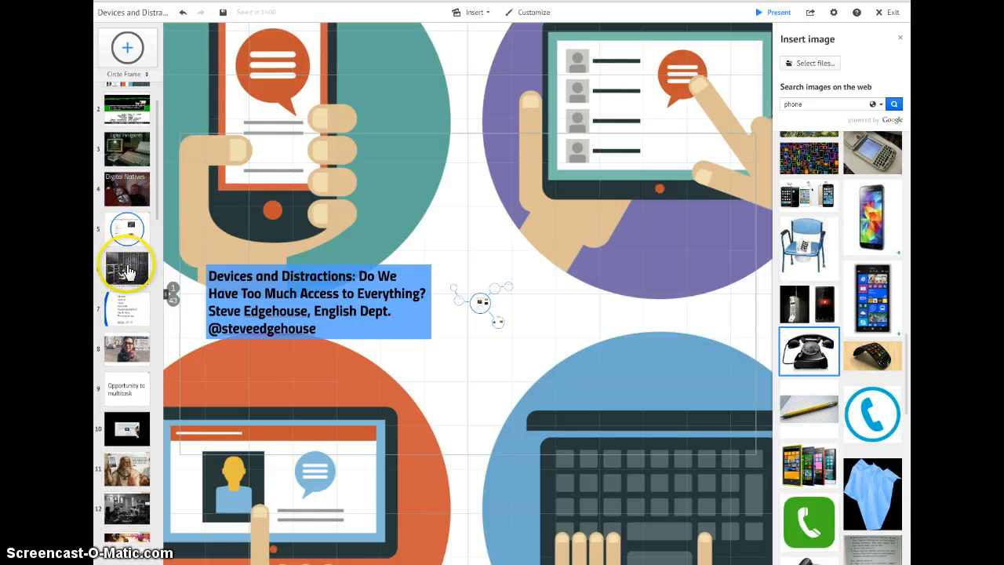
click(125, 267)
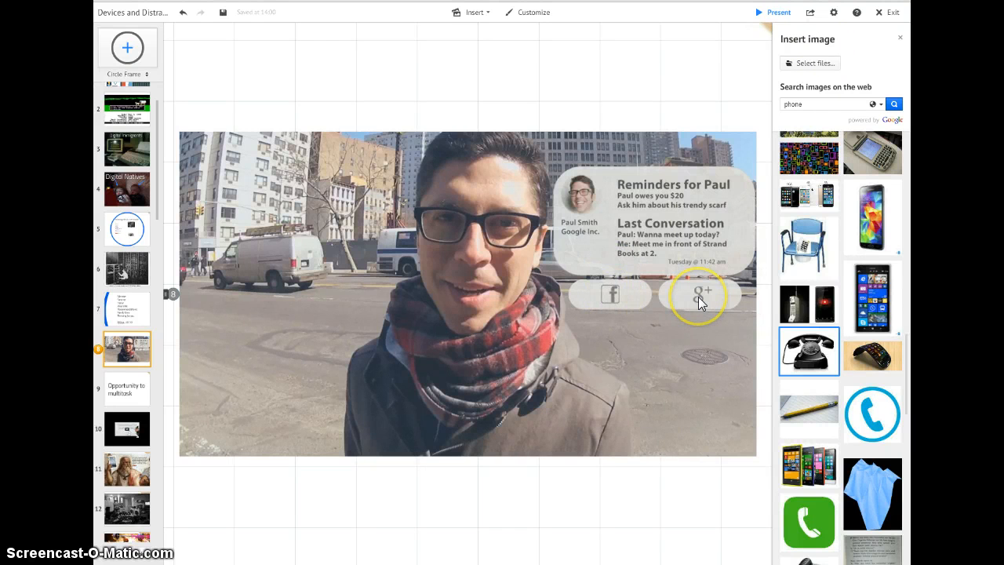
mouse_move(662, 107)
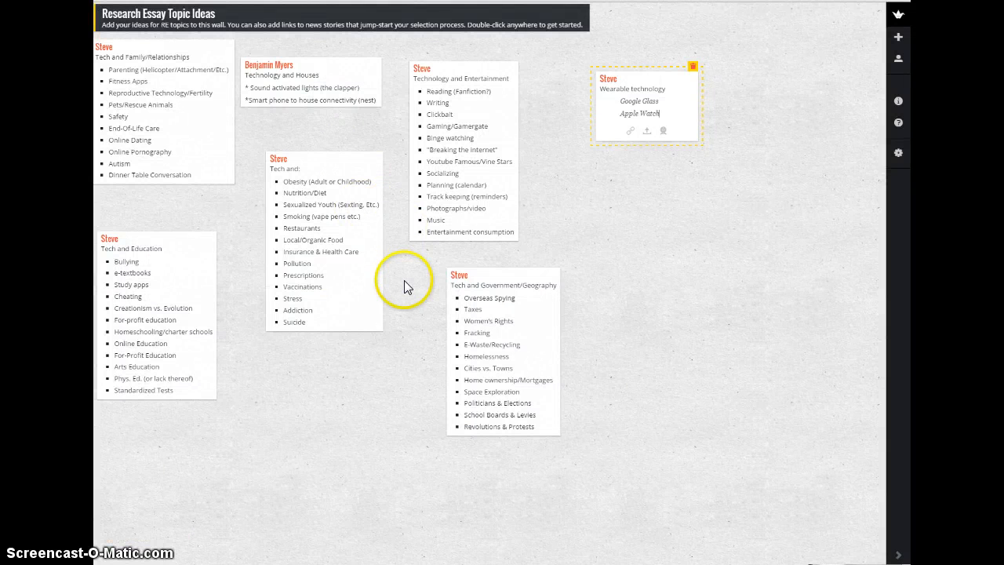
mouse_move(402, 274)
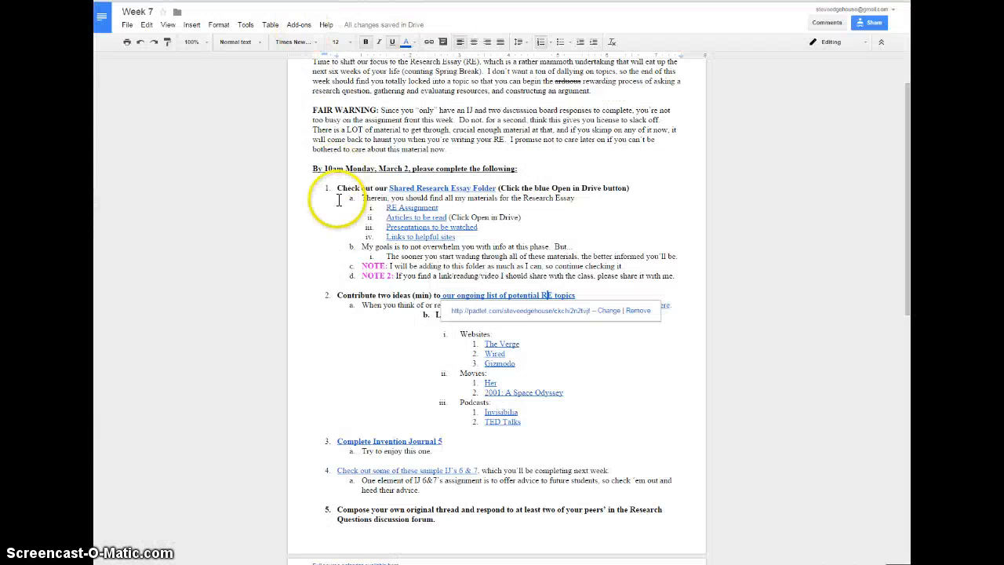
Step: Scroll the Week 7 document down to the Movies inspiration list with the Her link
scroll(down, 3)
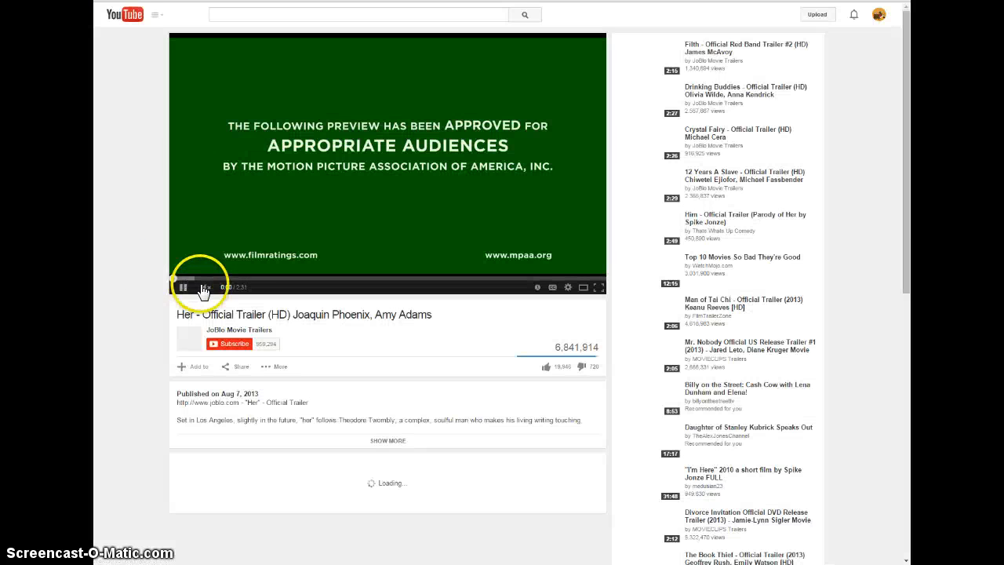
Step: Pause the Her trailer on YouTube
click(179, 286)
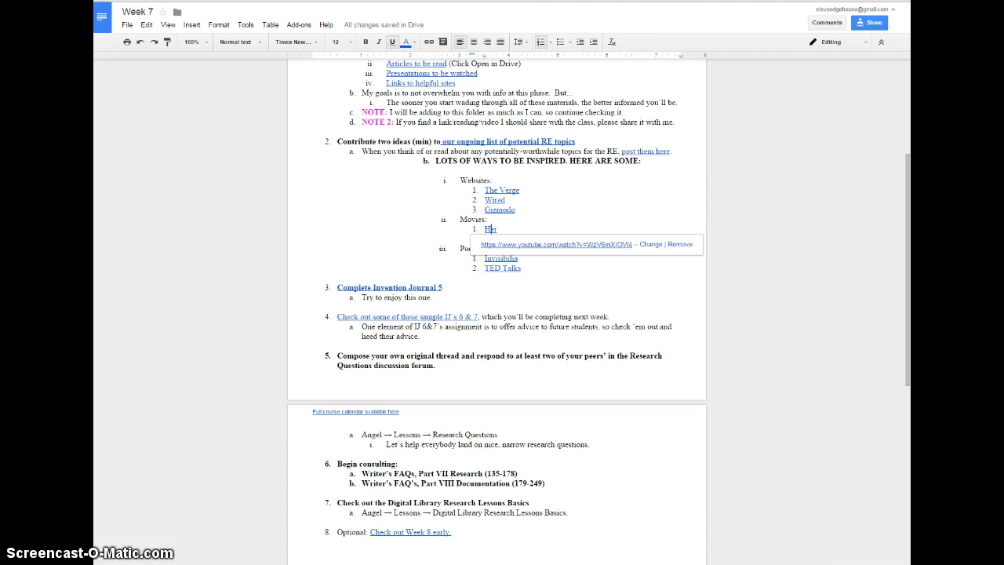
Step: Add '2001: A Space Odyssey' to the Week 7 inspiration list
text(2001: A Space Odyssey)
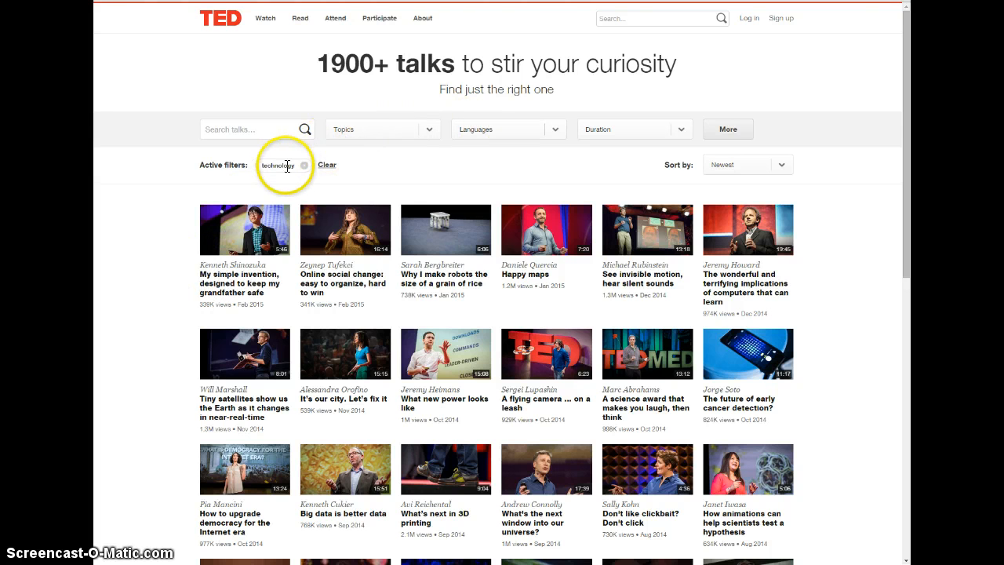
mouse_move(514, 274)
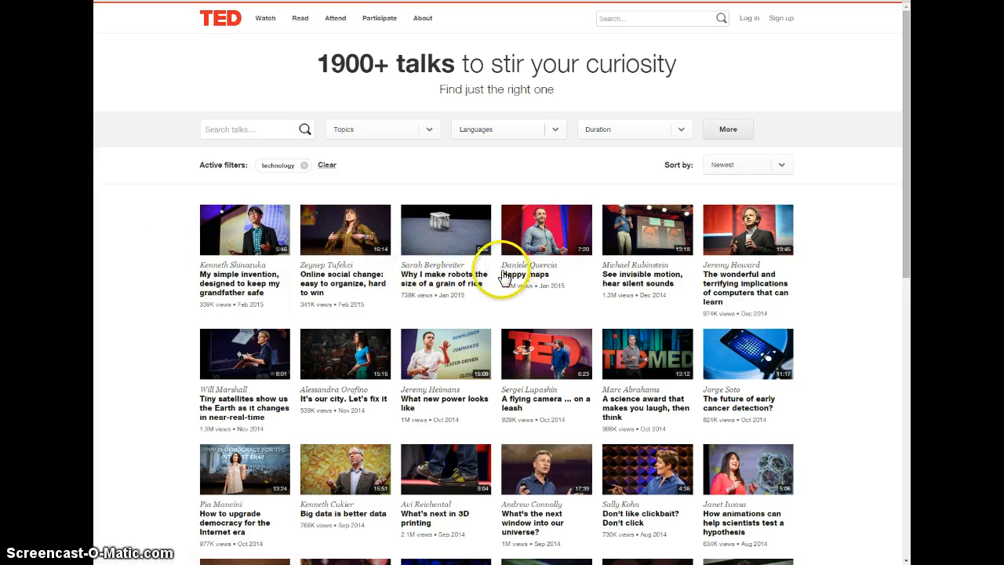
mouse_move(747, 408)
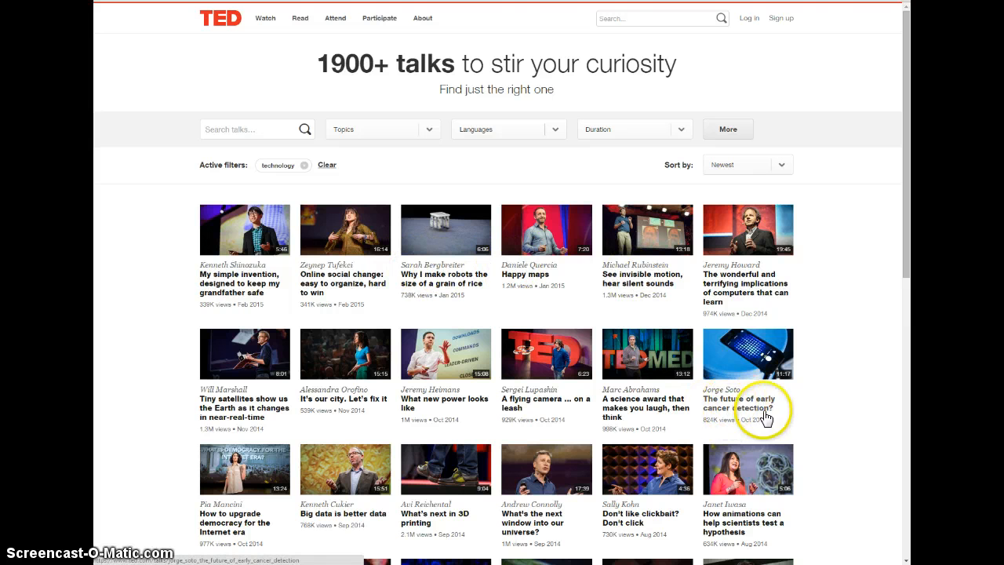
scroll(down, 3)
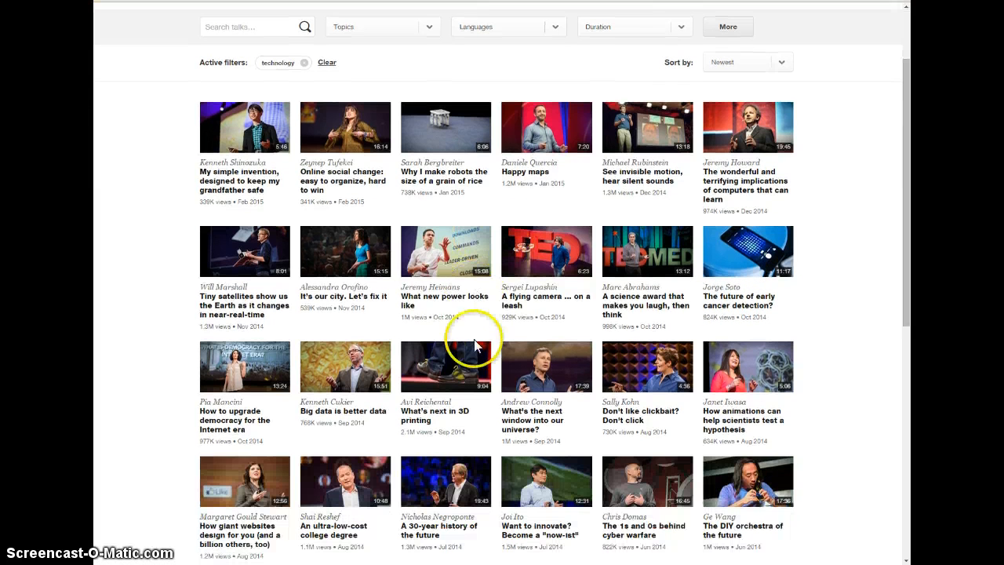
mouse_move(286, 328)
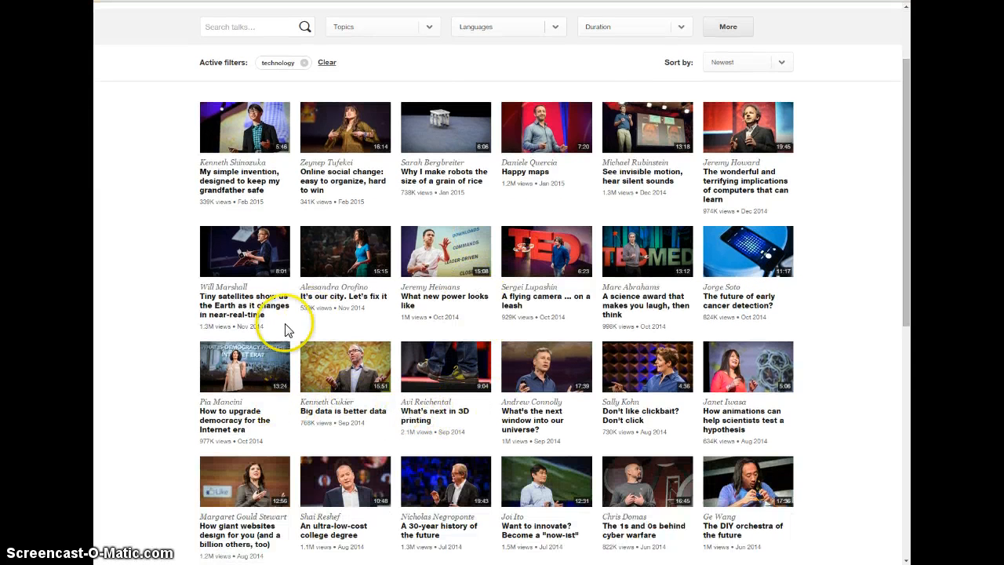
scroll(down, 3)
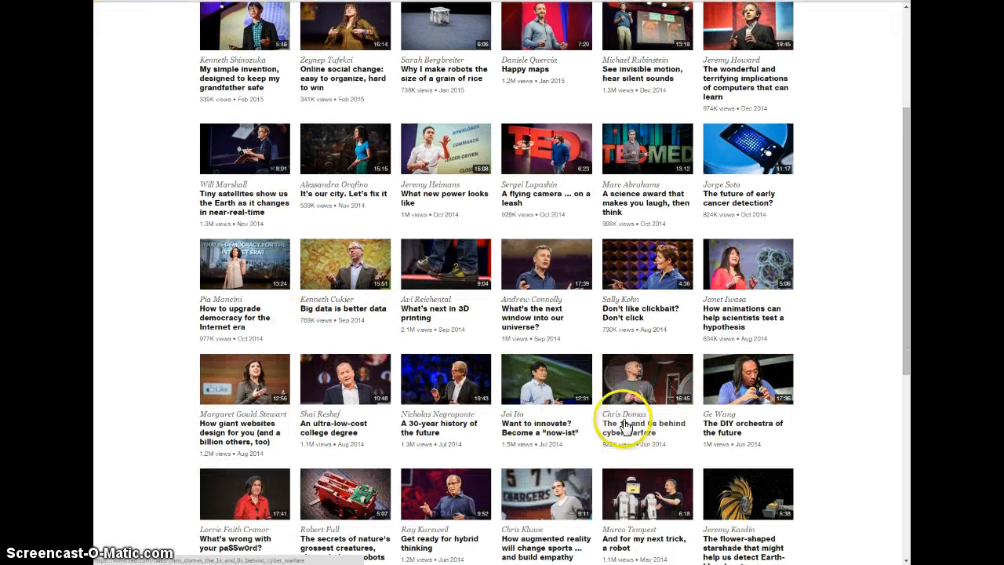
scroll(down, 3)
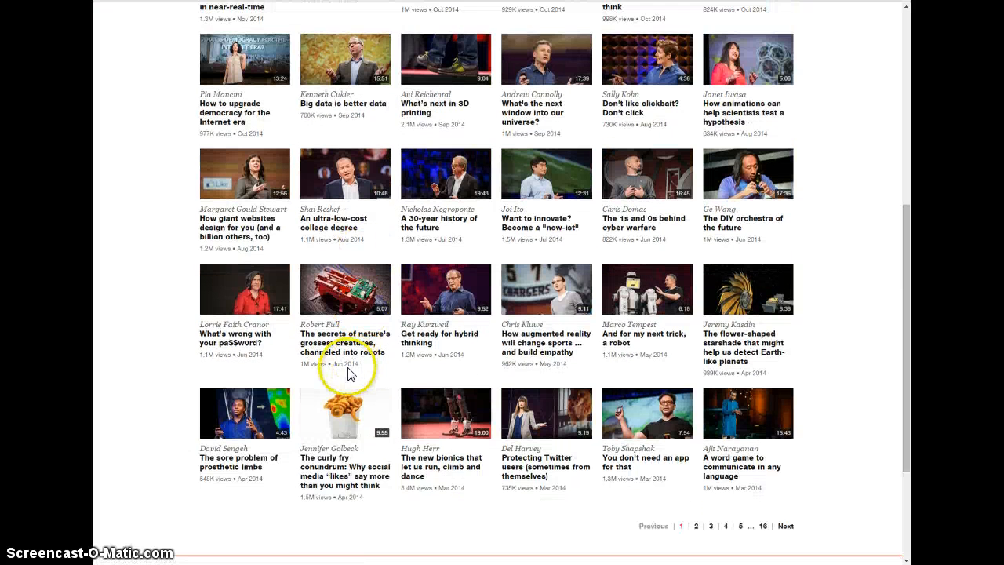
scroll(down, 3)
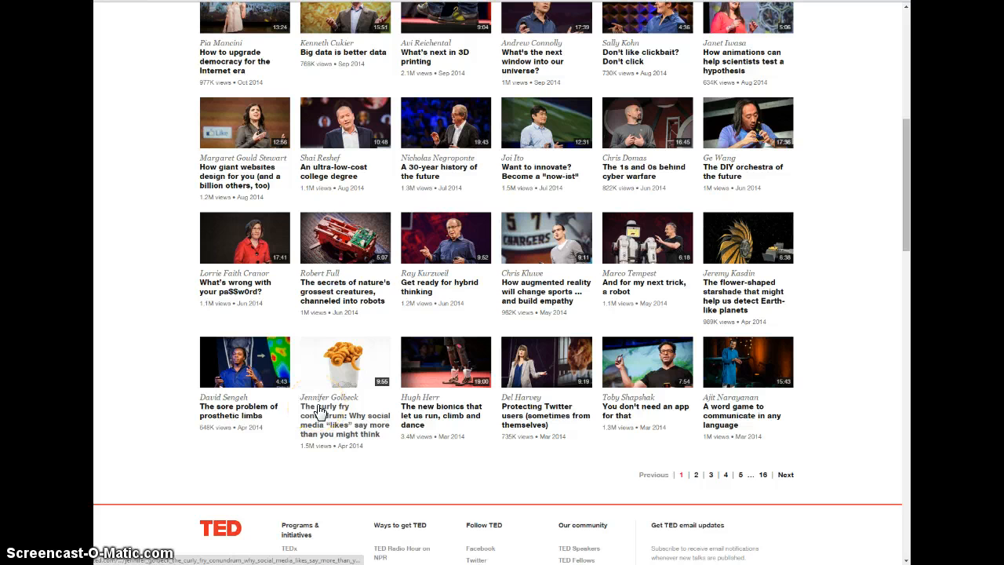
scroll(up, 3)
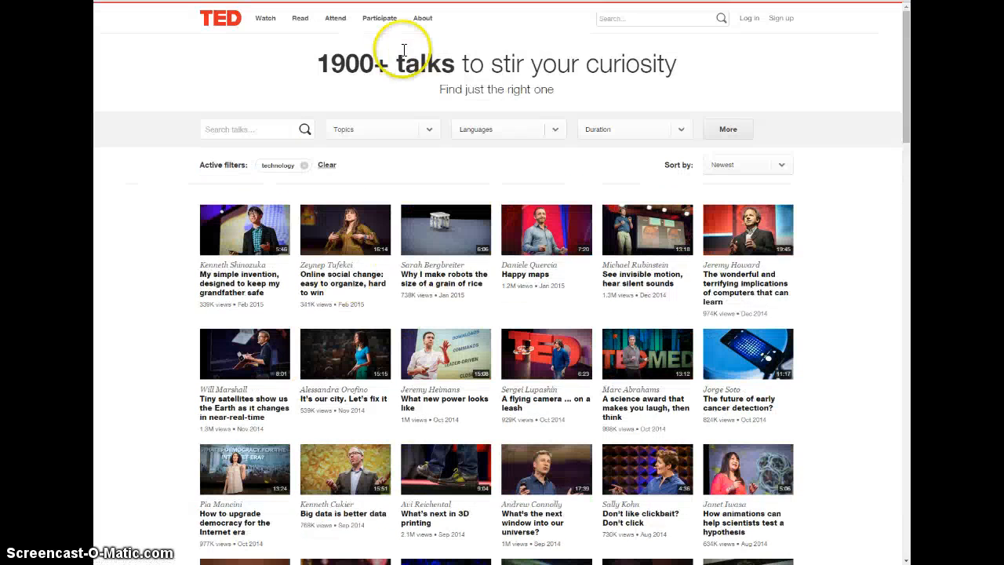
mouse_move(384, 192)
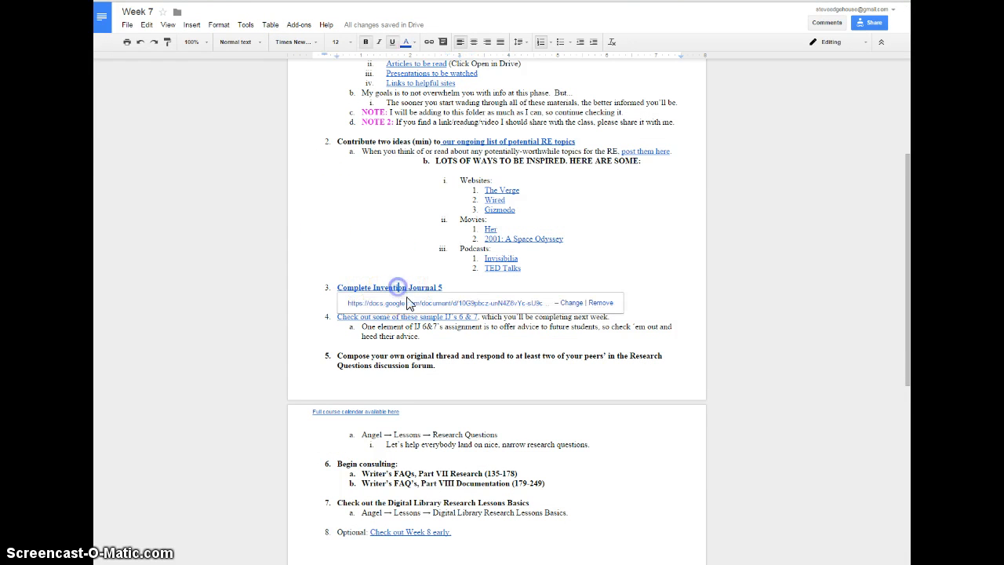
Step: Follow the 'Complete Invention Journal 5' link and browse down to the Tech Diary and DS Log rows
click(389, 287)
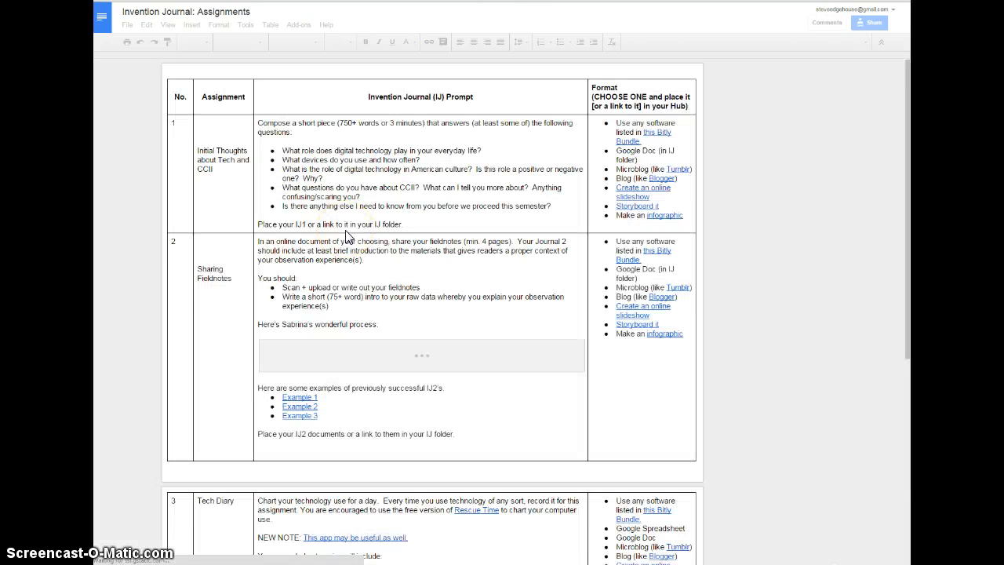
click(358, 273)
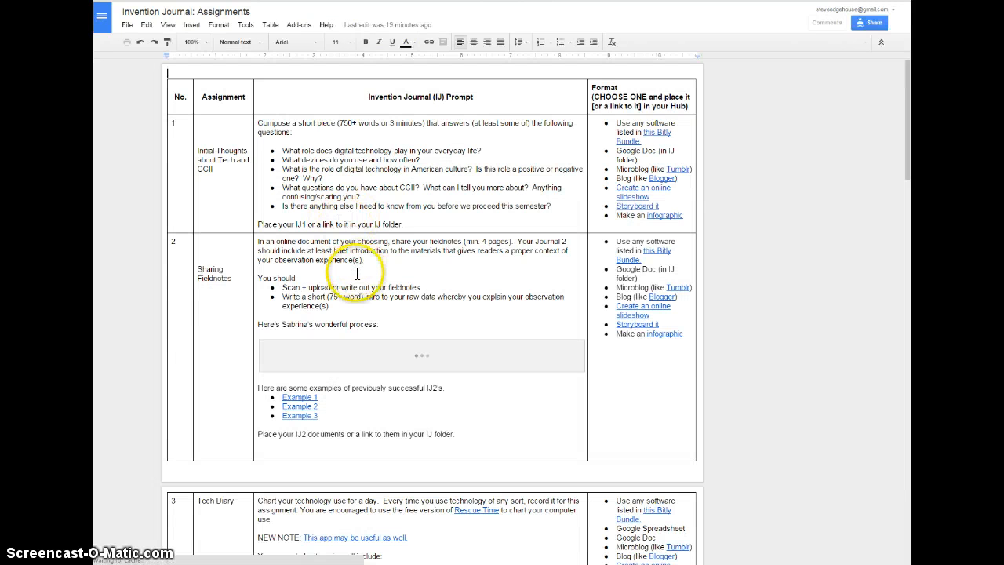
scroll(down, 3)
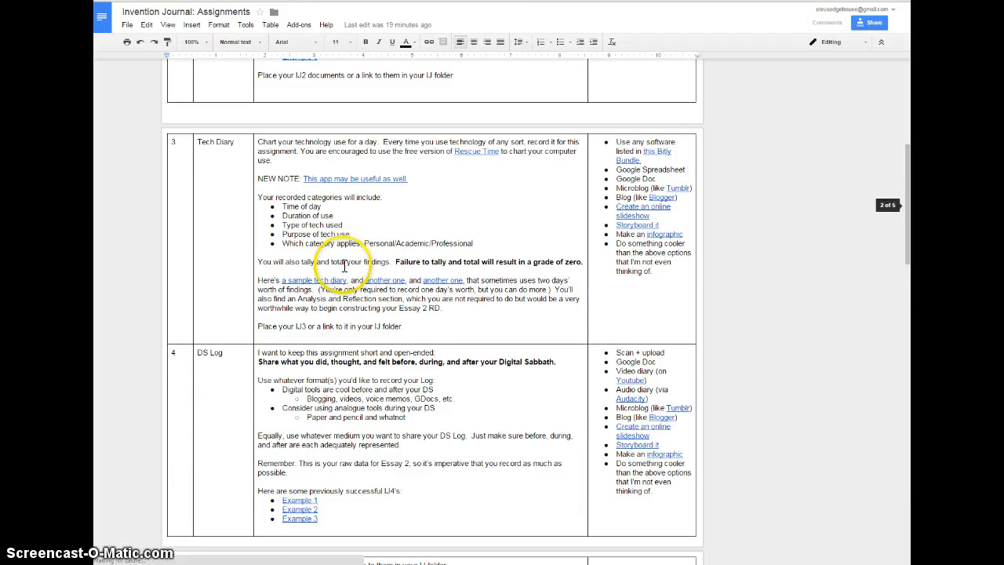
scroll(down, 3)
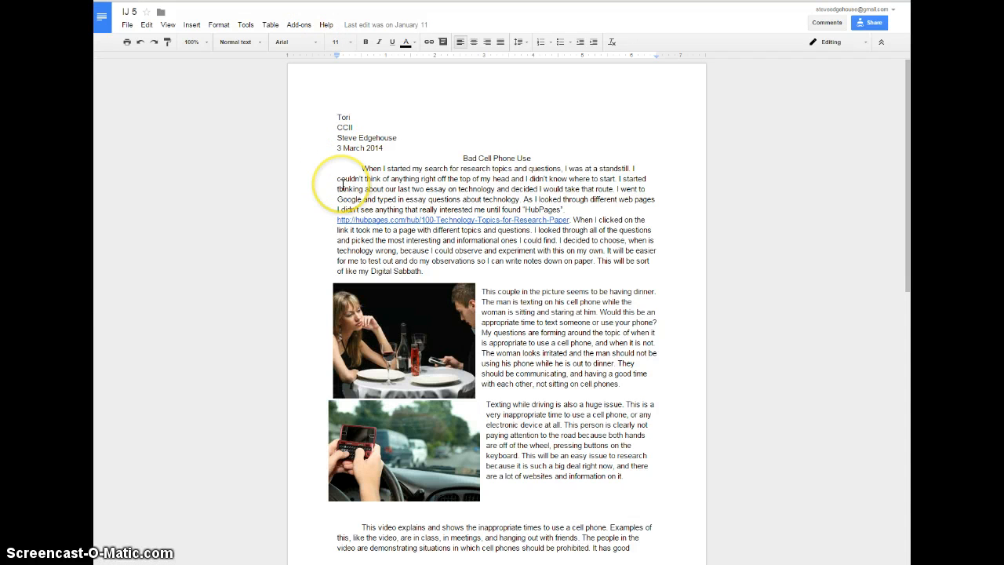
mouse_move(539, 219)
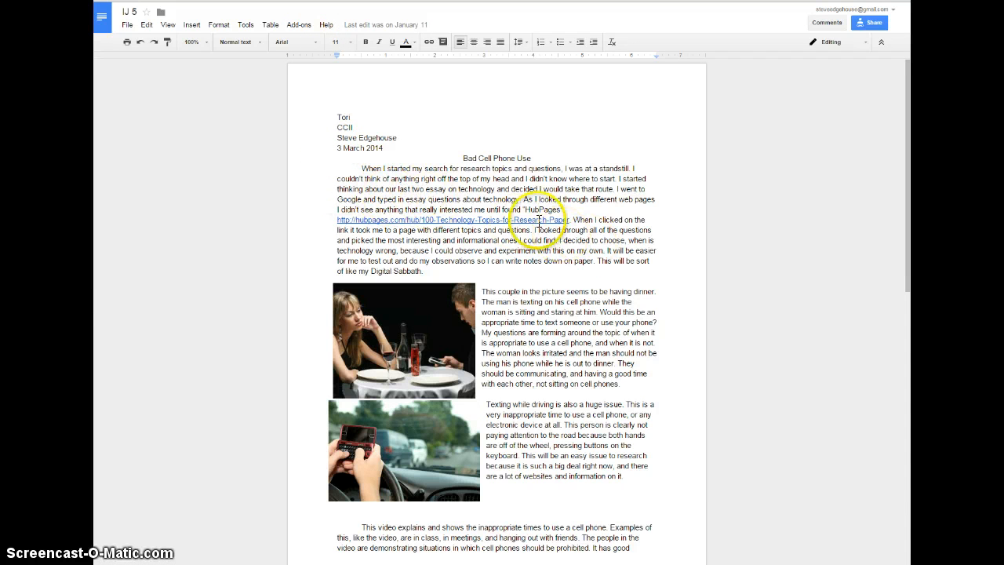
Step: Read through the Bad Cell Phone Use essay to its closing paragraph and source links
scroll(down, 3)
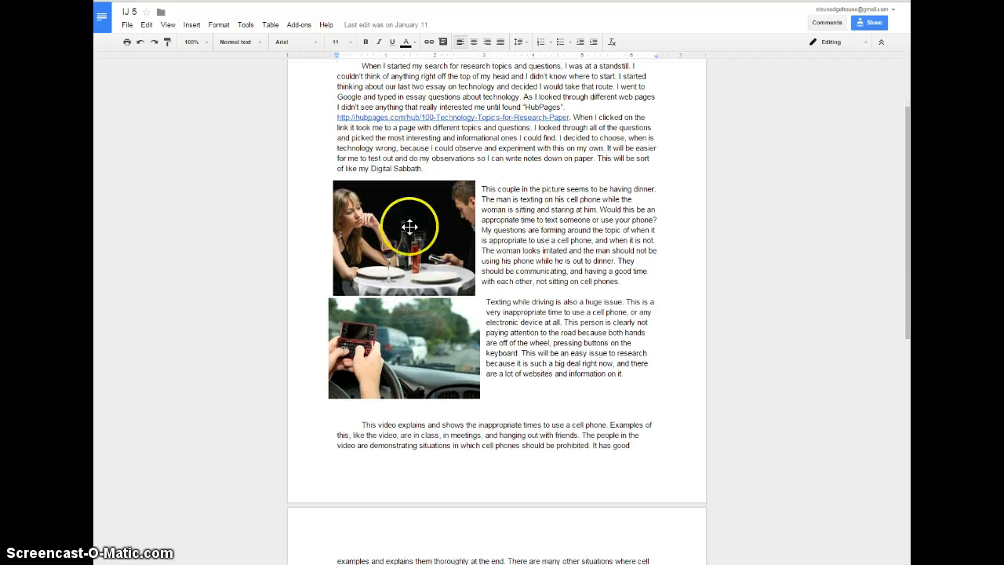
mouse_move(447, 210)
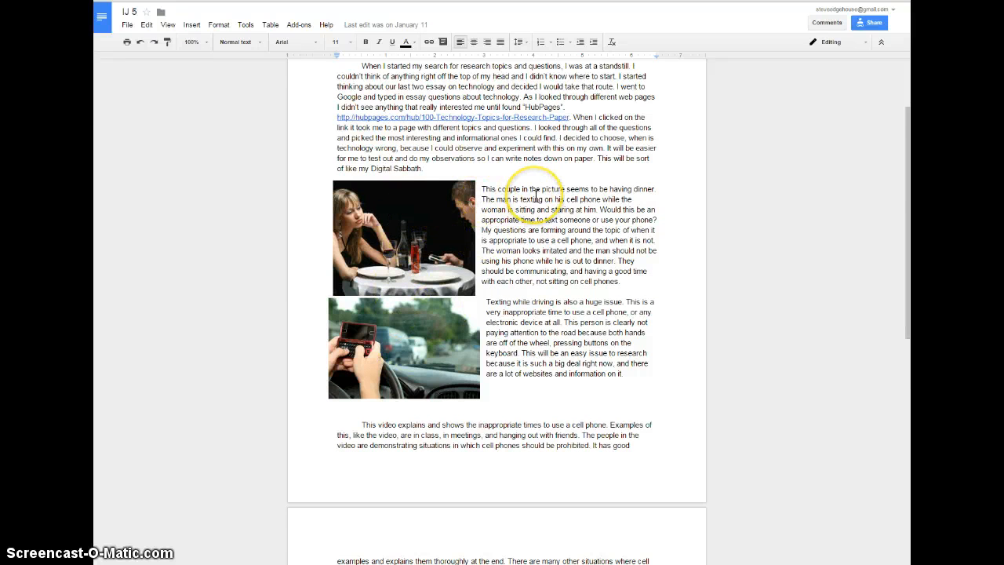
scroll(down, 3)
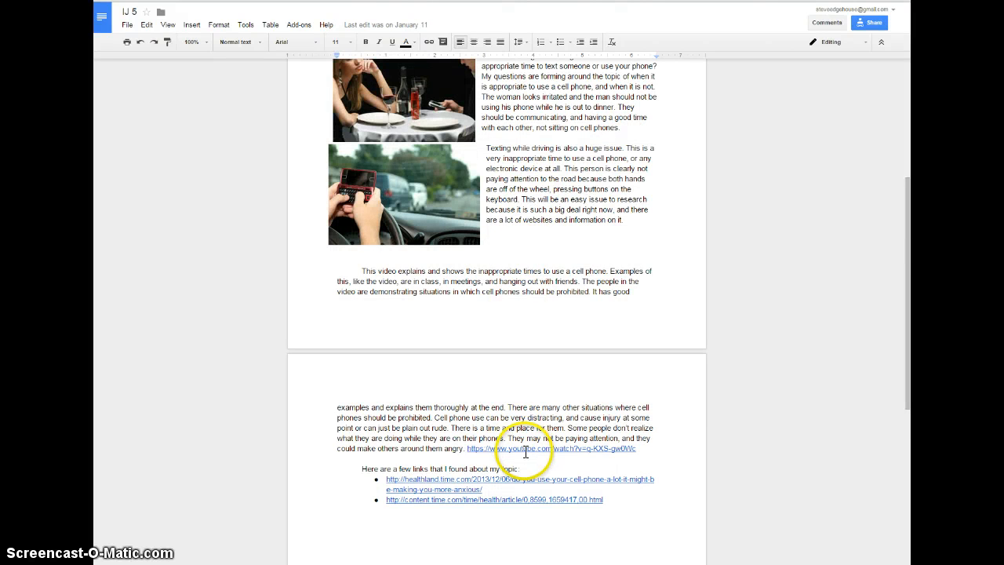
mouse_move(432, 474)
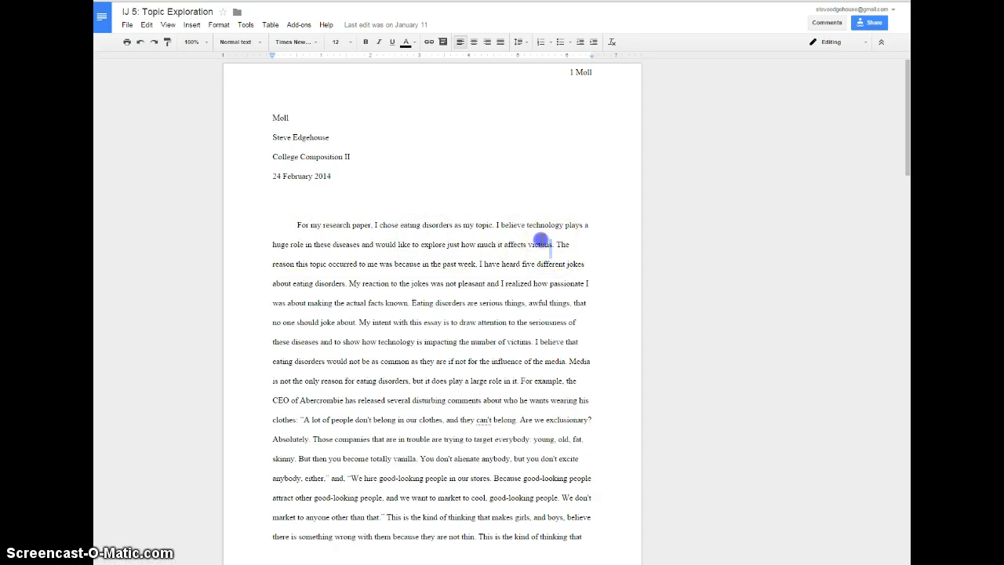
Step: Highlight the thesis sentence on technology's role in eating disorders, then review the Articles and Photos sections
drag(552, 226, 345, 252)
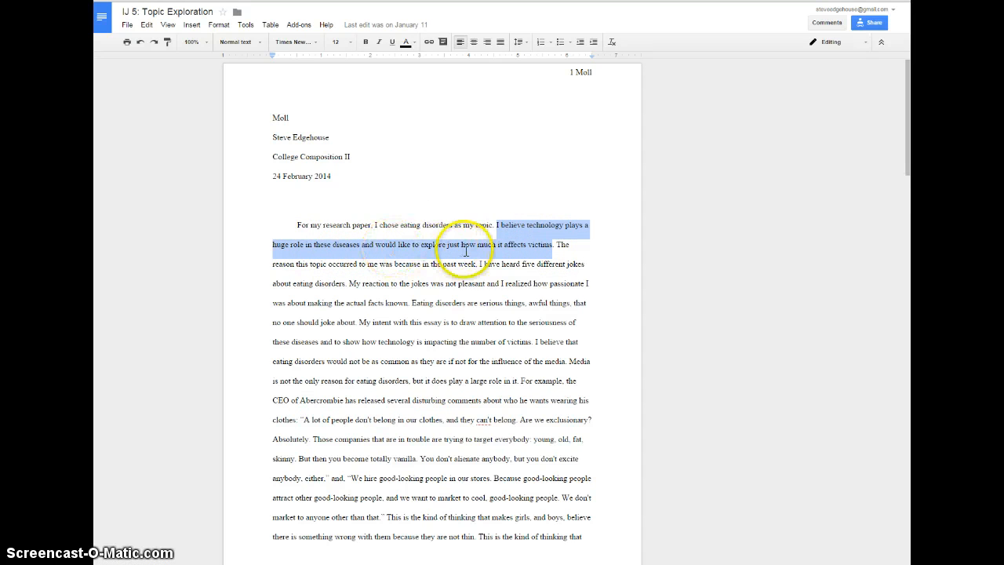
scroll(down, 3)
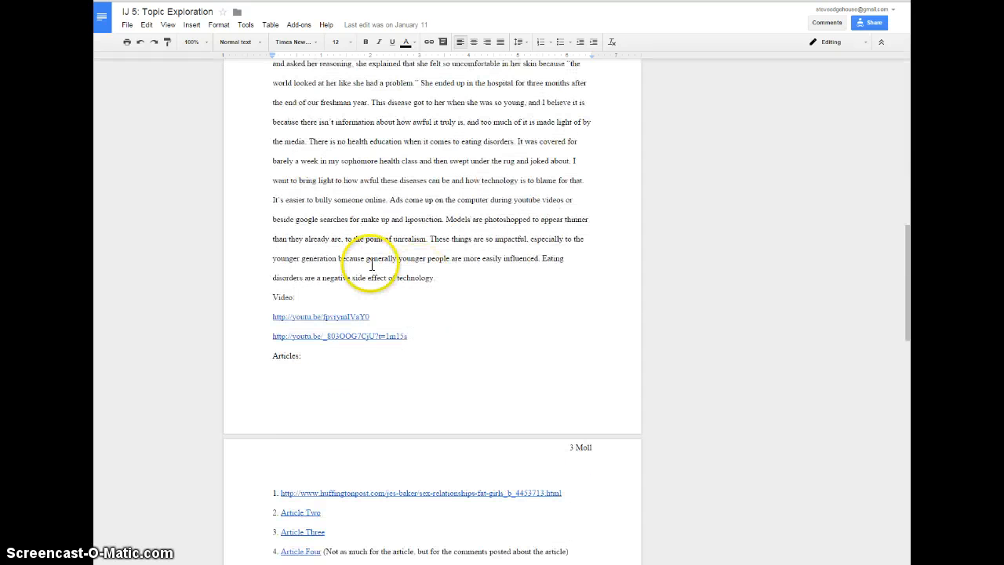
scroll(down, 3)
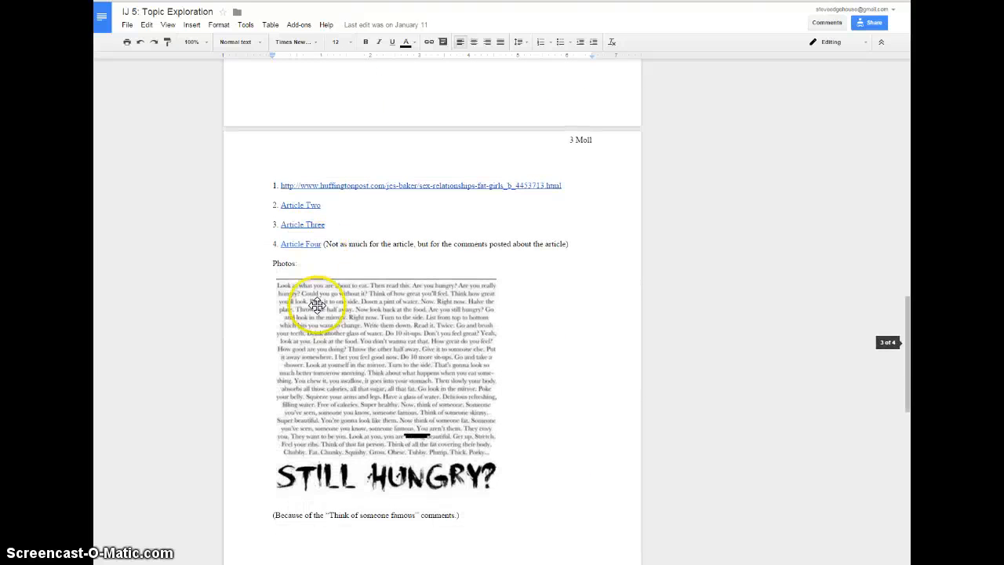
scroll(down, 3)
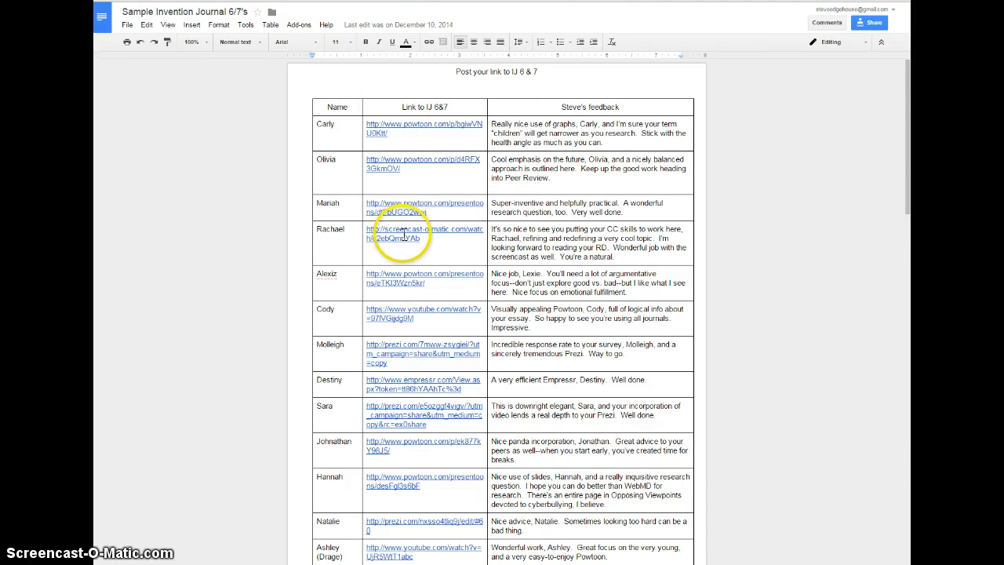
Step: Browse the Sample Invention Journal 6/7 table of student names, presentation links and feedback
scroll(down, 3)
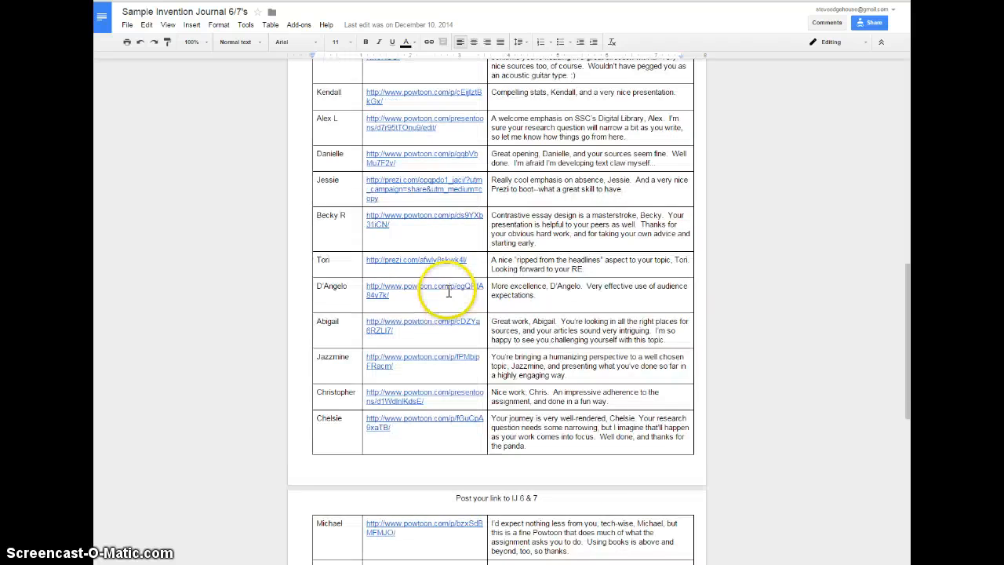
scroll(down, 3)
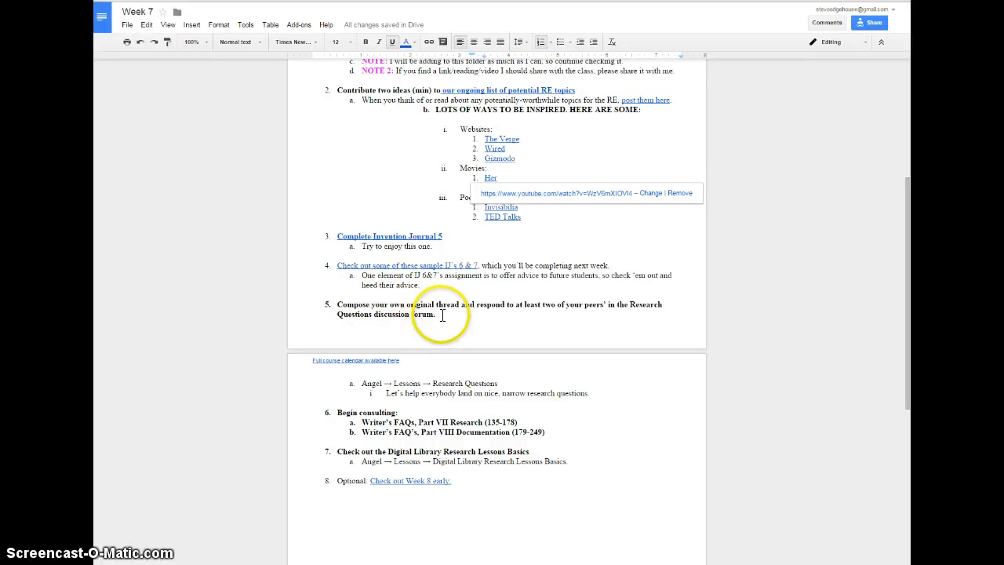
Step: Add '2001: A Space Odyssey' under Movies and highlight the Digital Library Research Lessons Basics step
text(2001: A Space Odyssey)
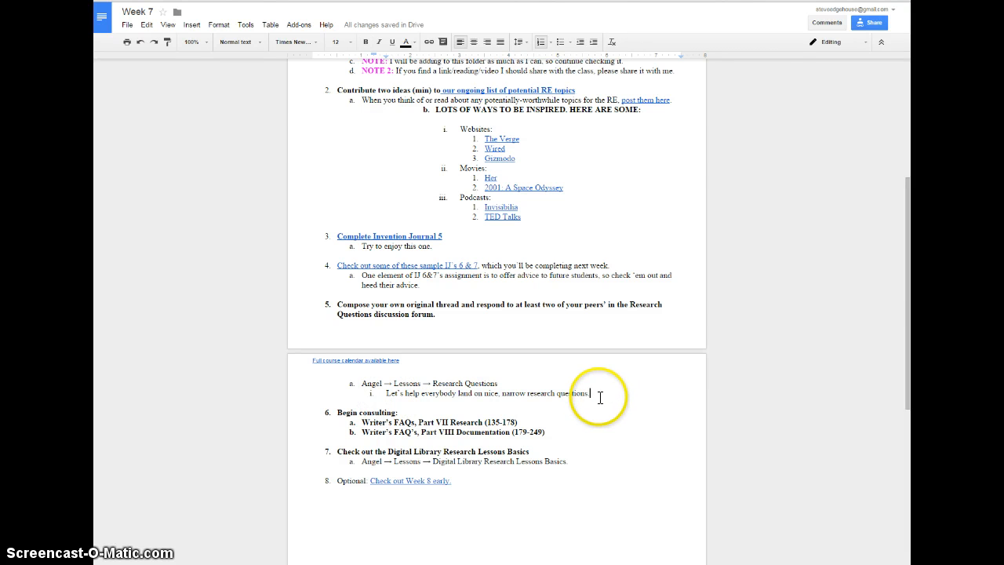
drag(360, 421, 524, 433)
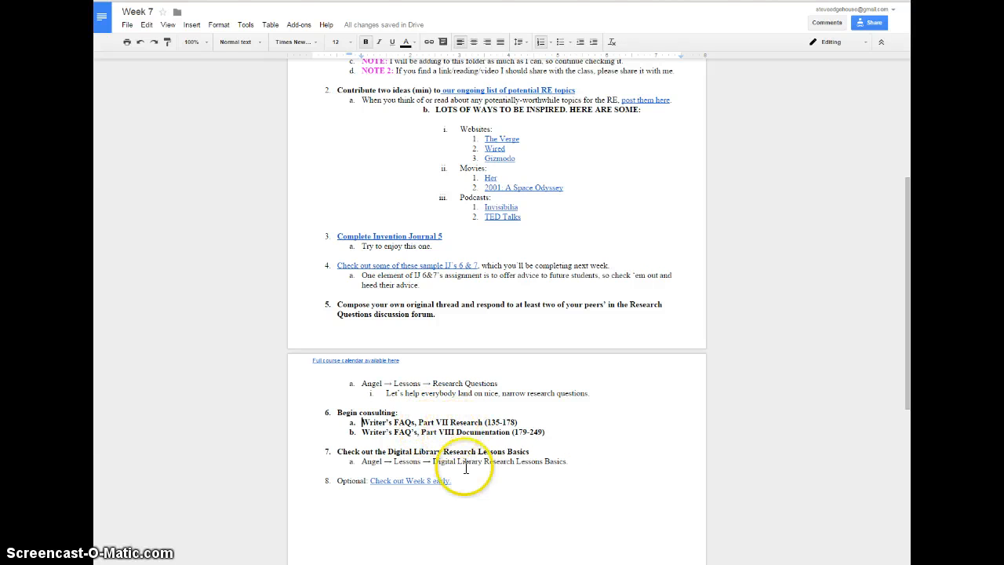
drag(389, 452, 564, 461)
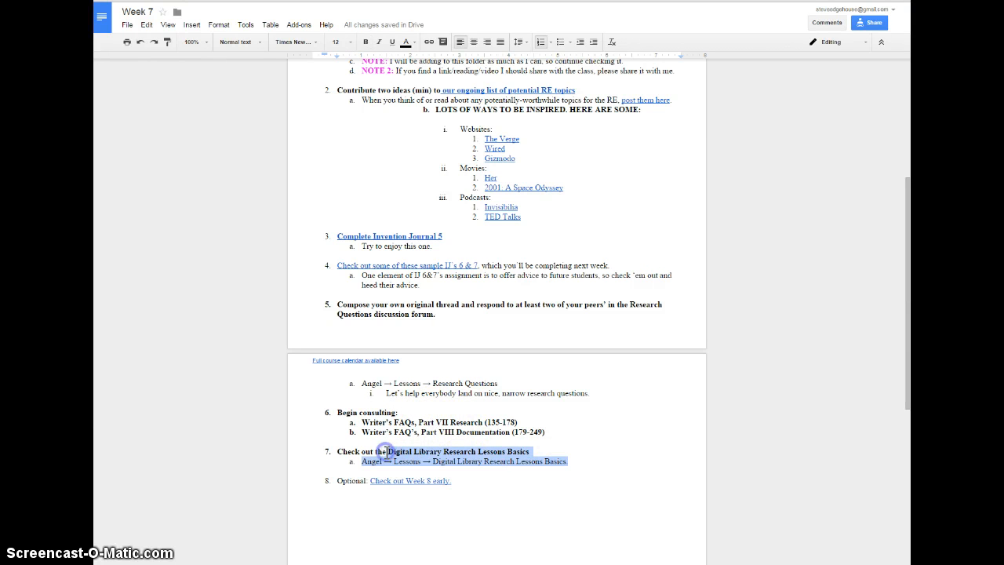